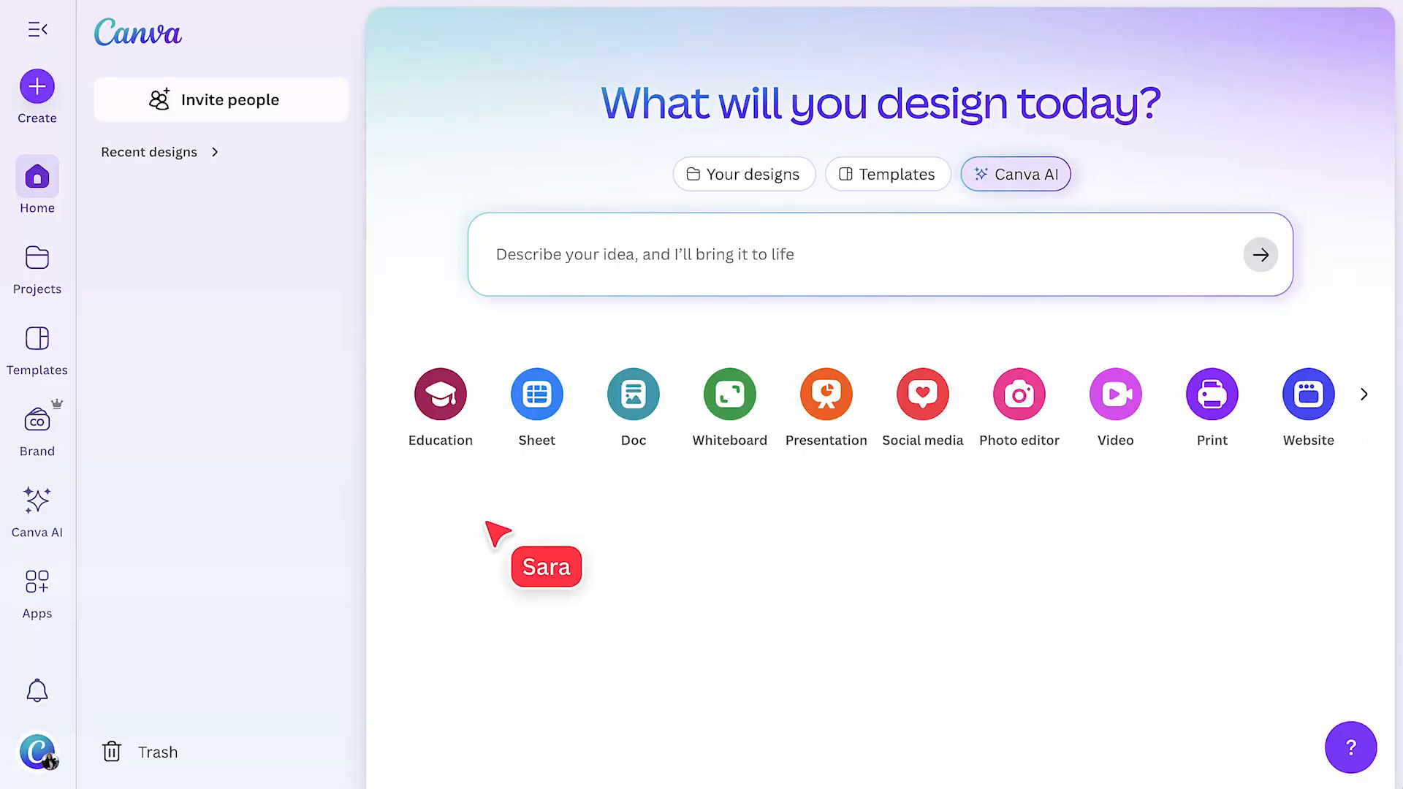
Show the Business templates in the Templates library.
left_click(37, 339)
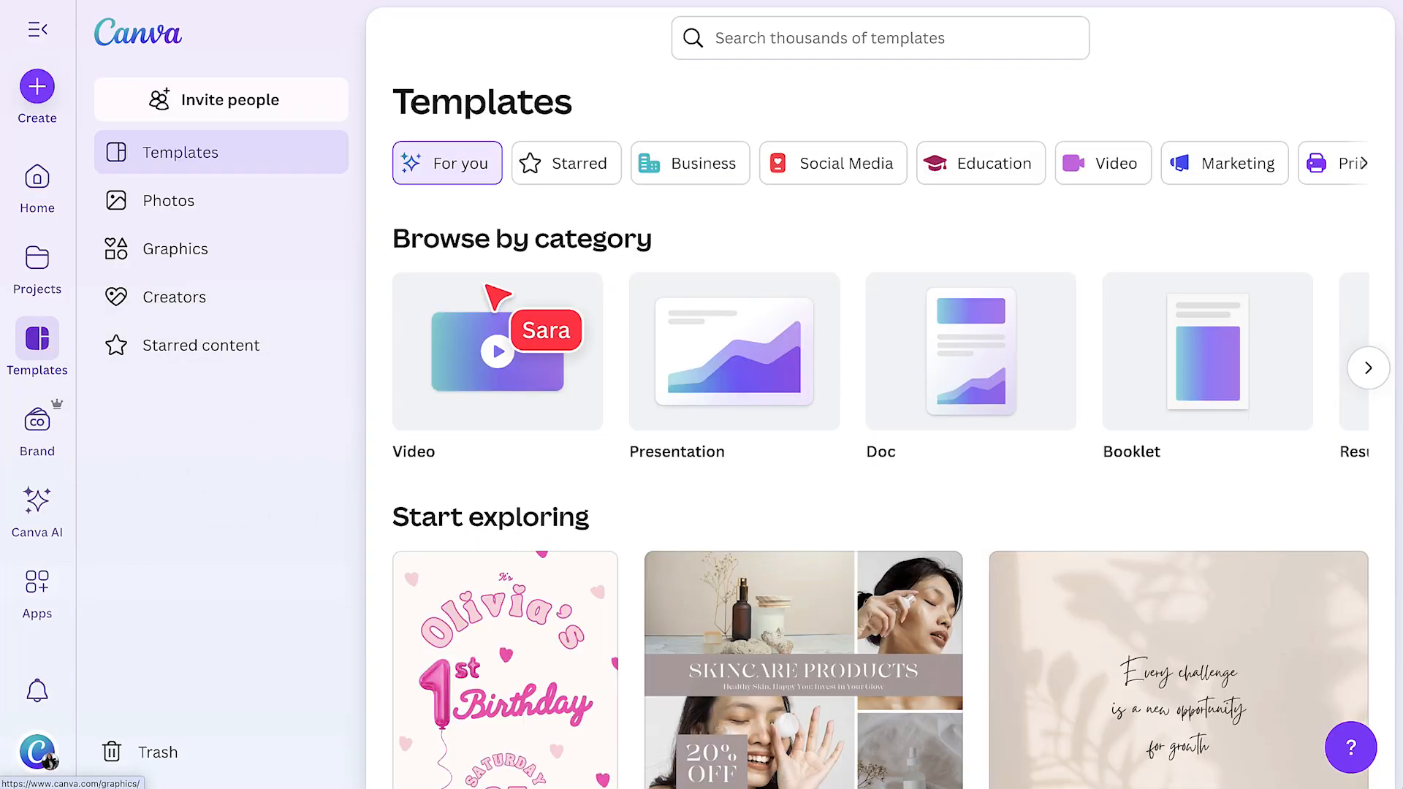
left_click(689, 163)
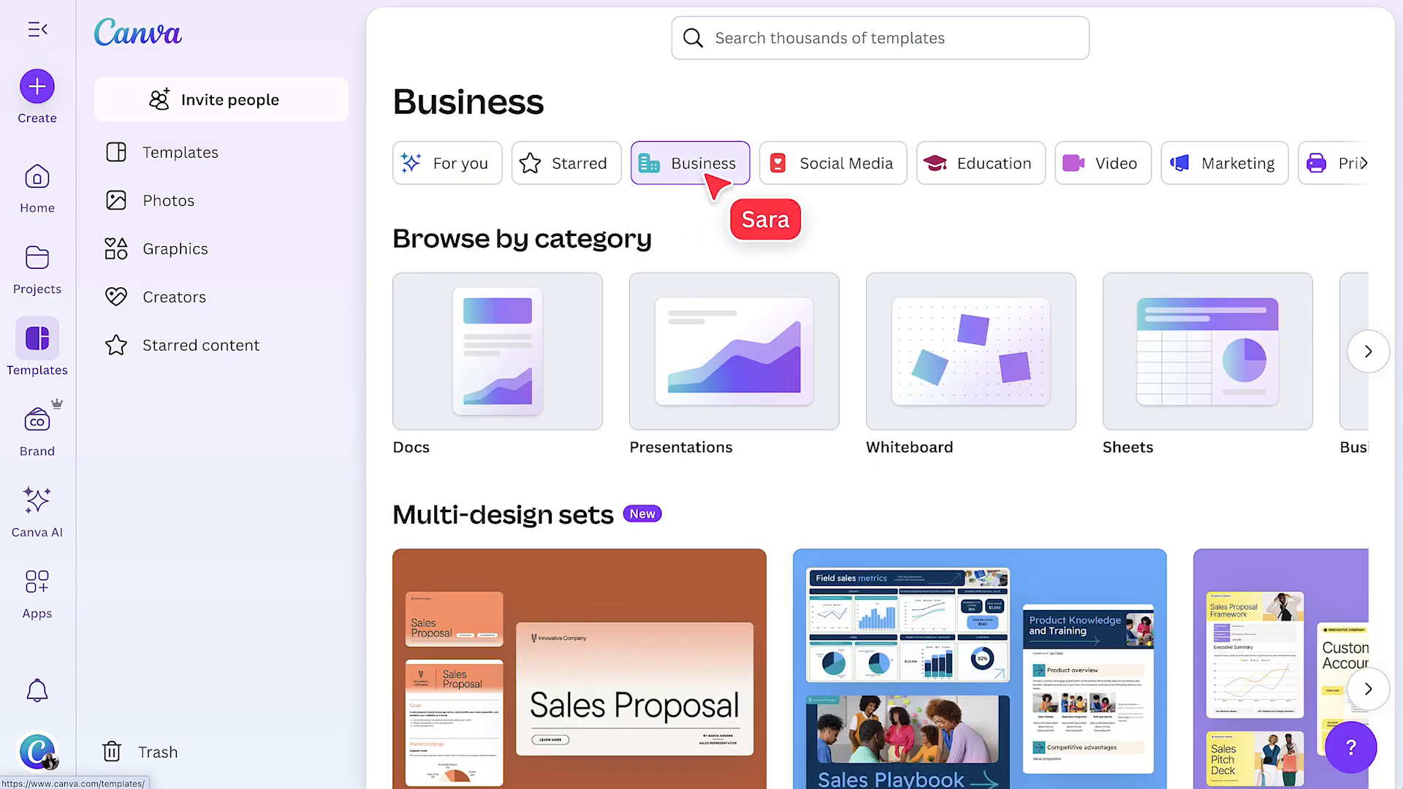
scroll("down", 3)
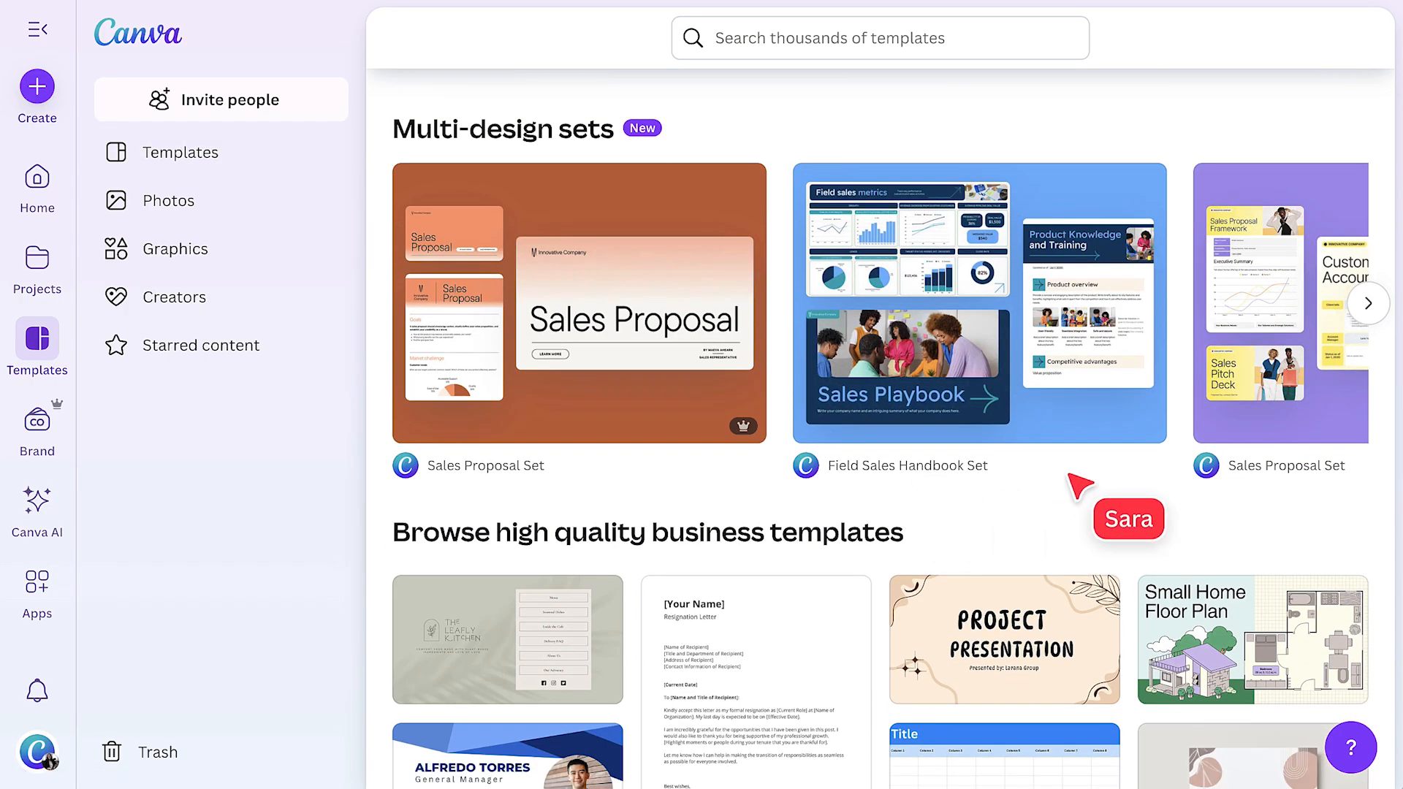
Preview the Campaign Management Set's strategy doc and retro presentation, then close the preview.
left_click(1367, 302)
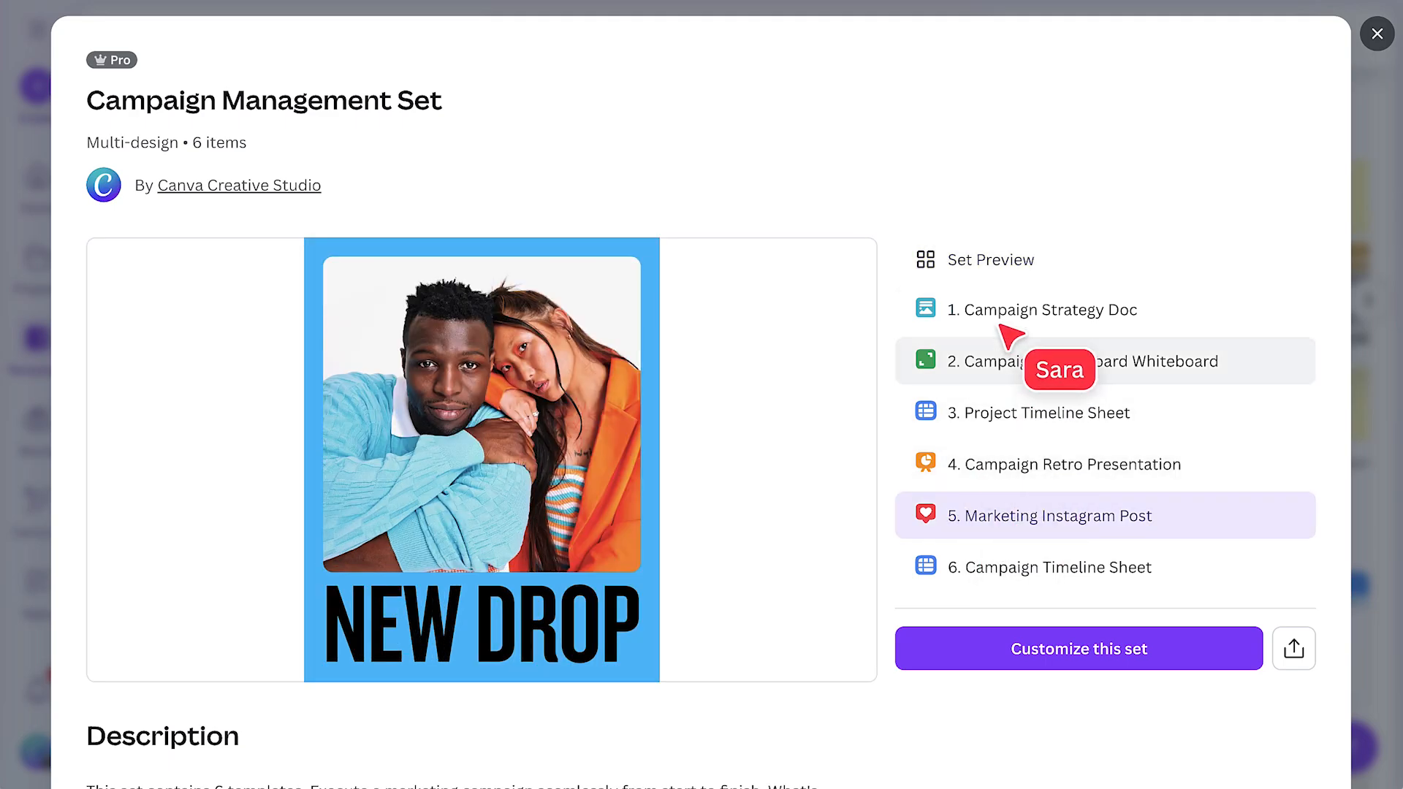
left_click(1044, 309)
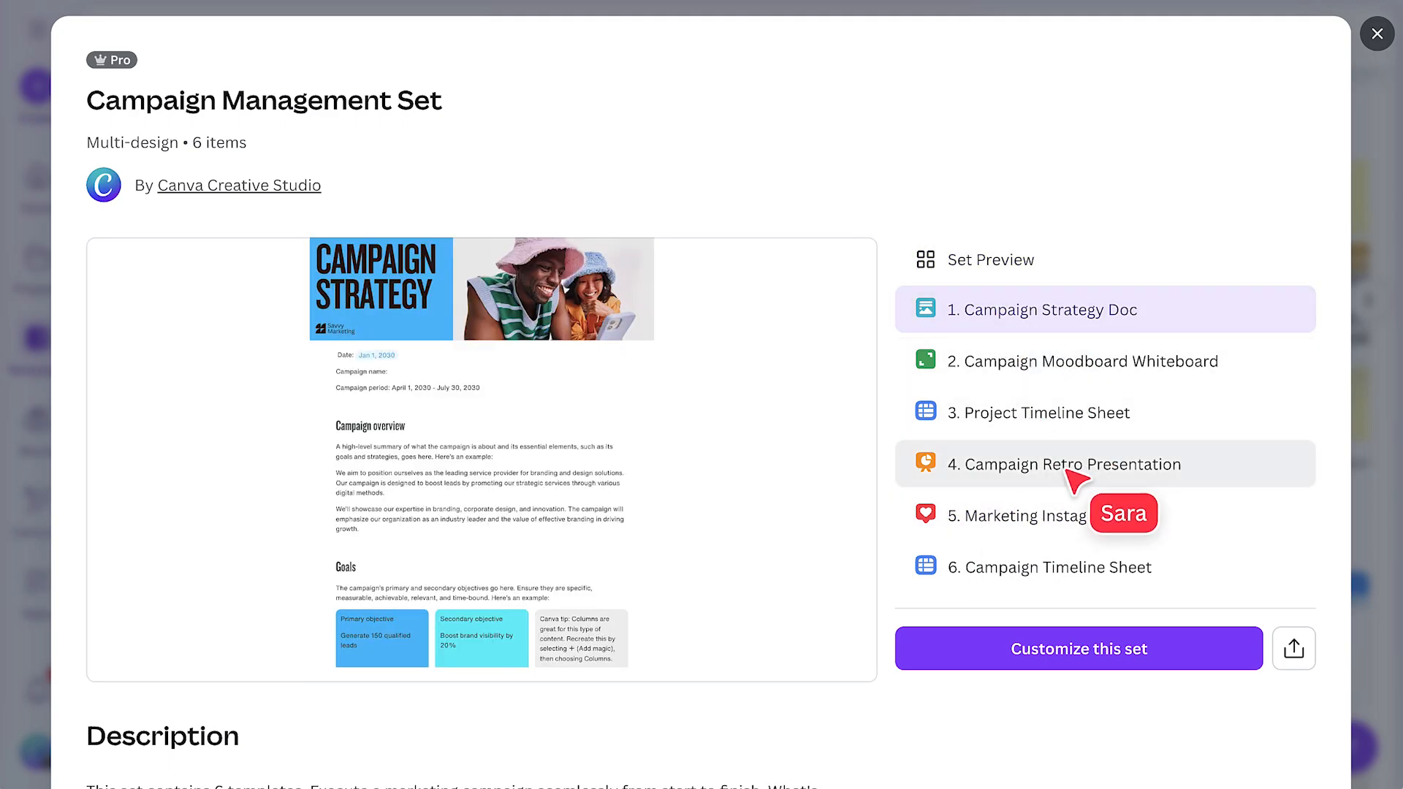
left_click(1066, 463)
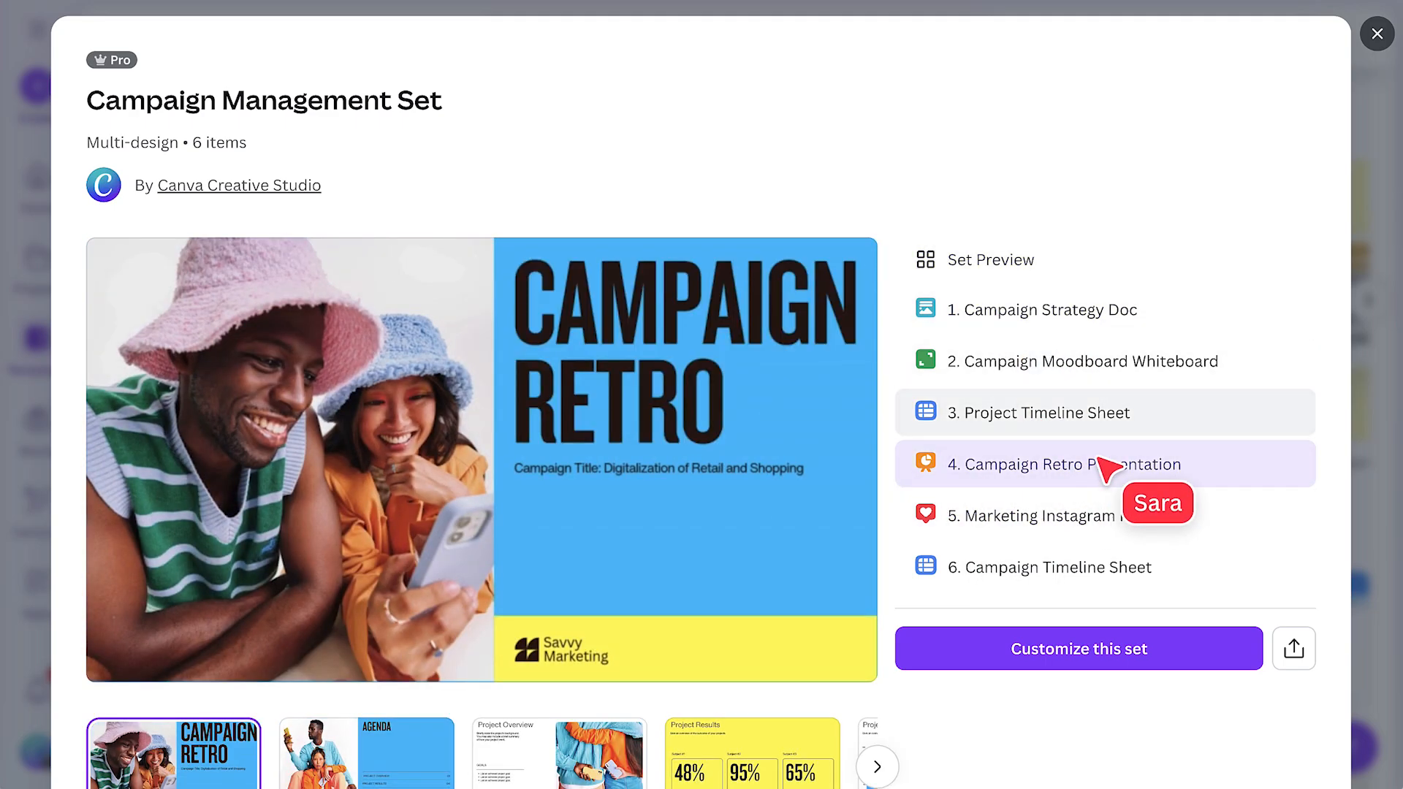
left_click(1376, 33)
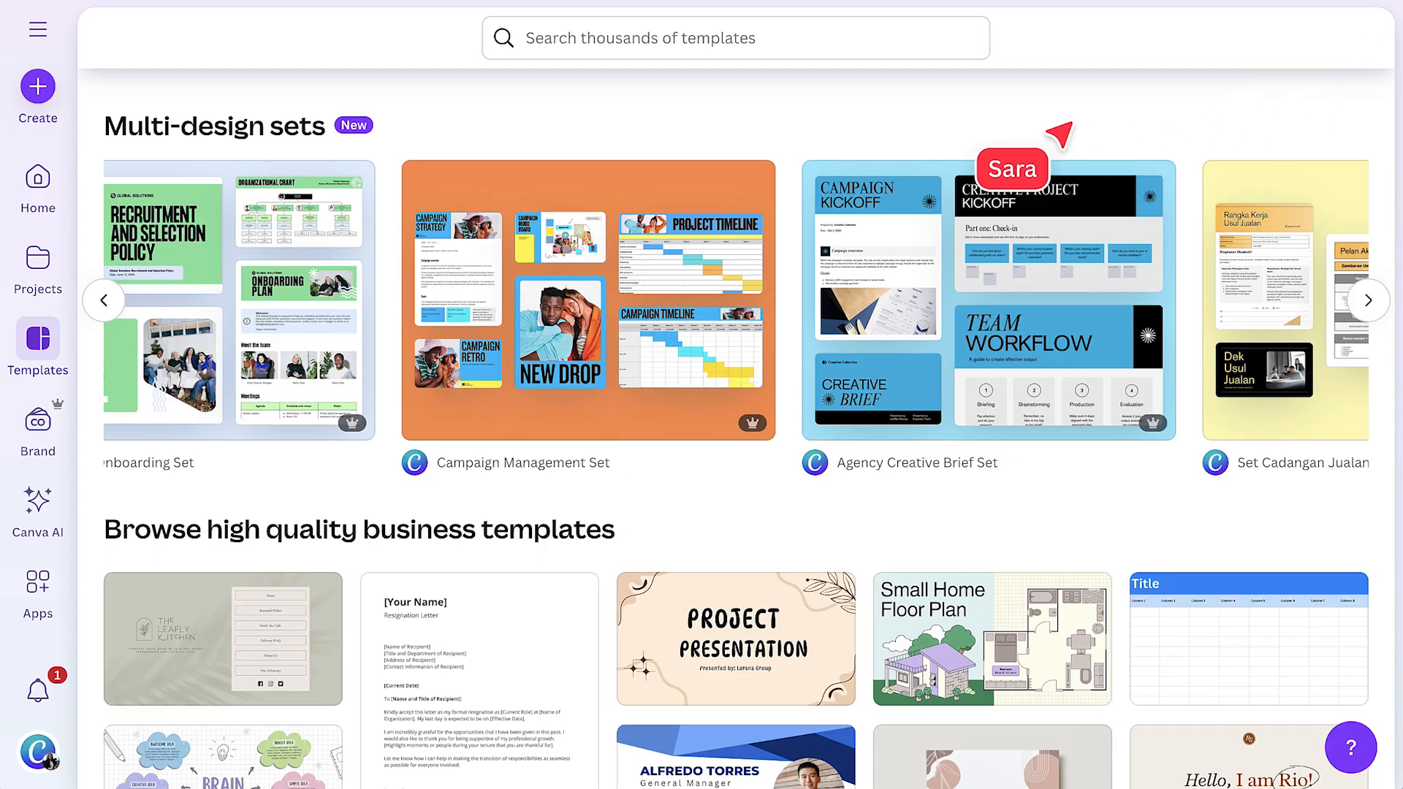
Switch to Social Media templates and preview the Social Media Content Creation Set.
left_click(401, 162)
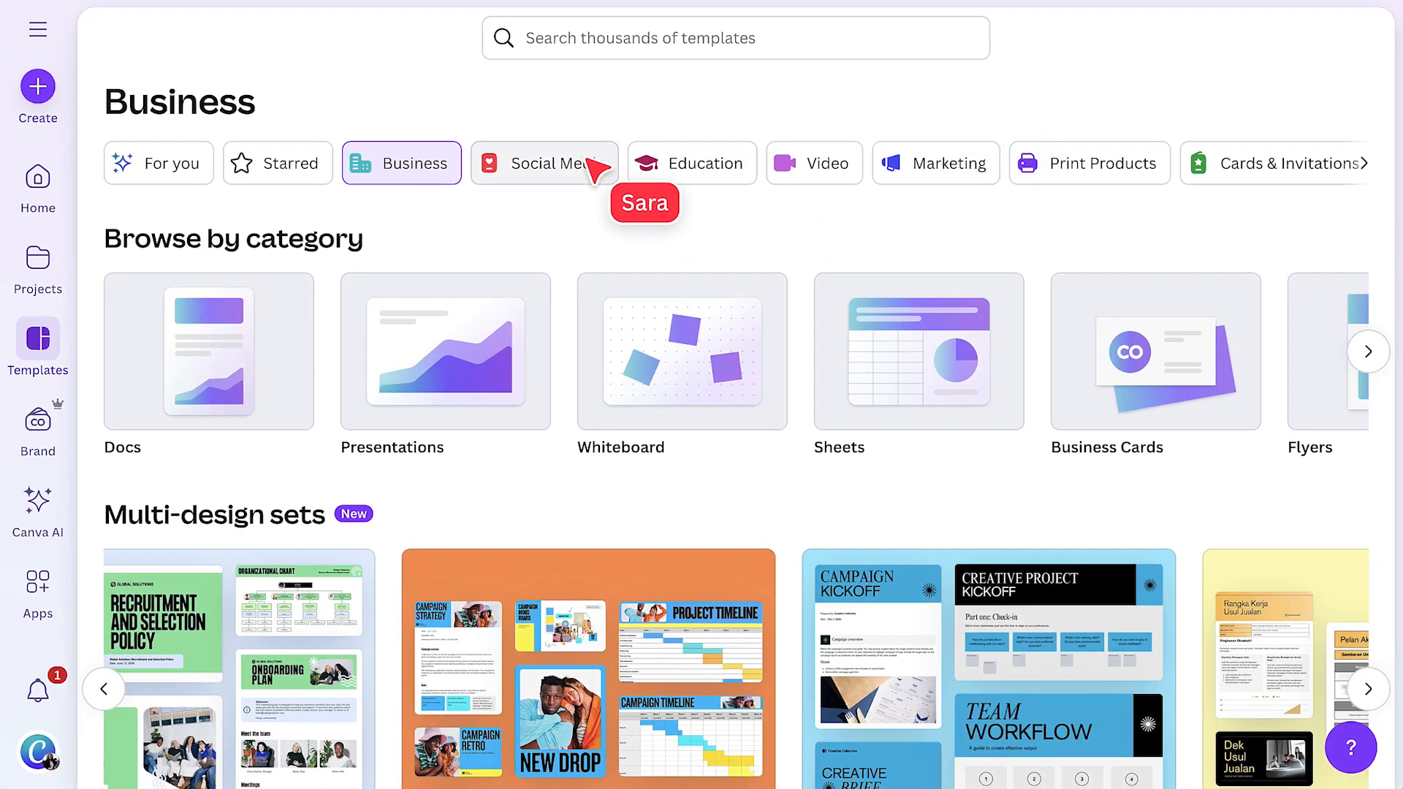
left_click(544, 163)
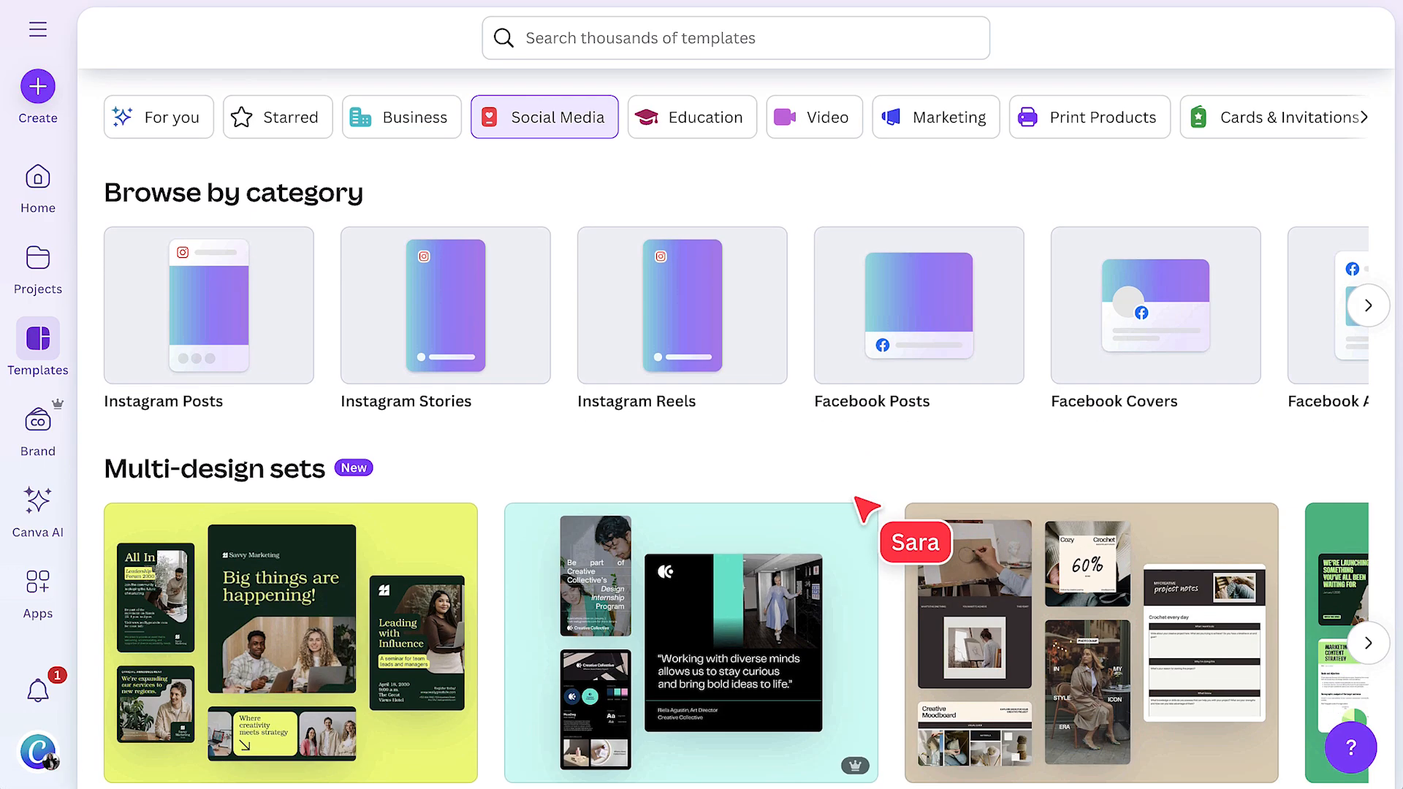
scroll("down", 3)
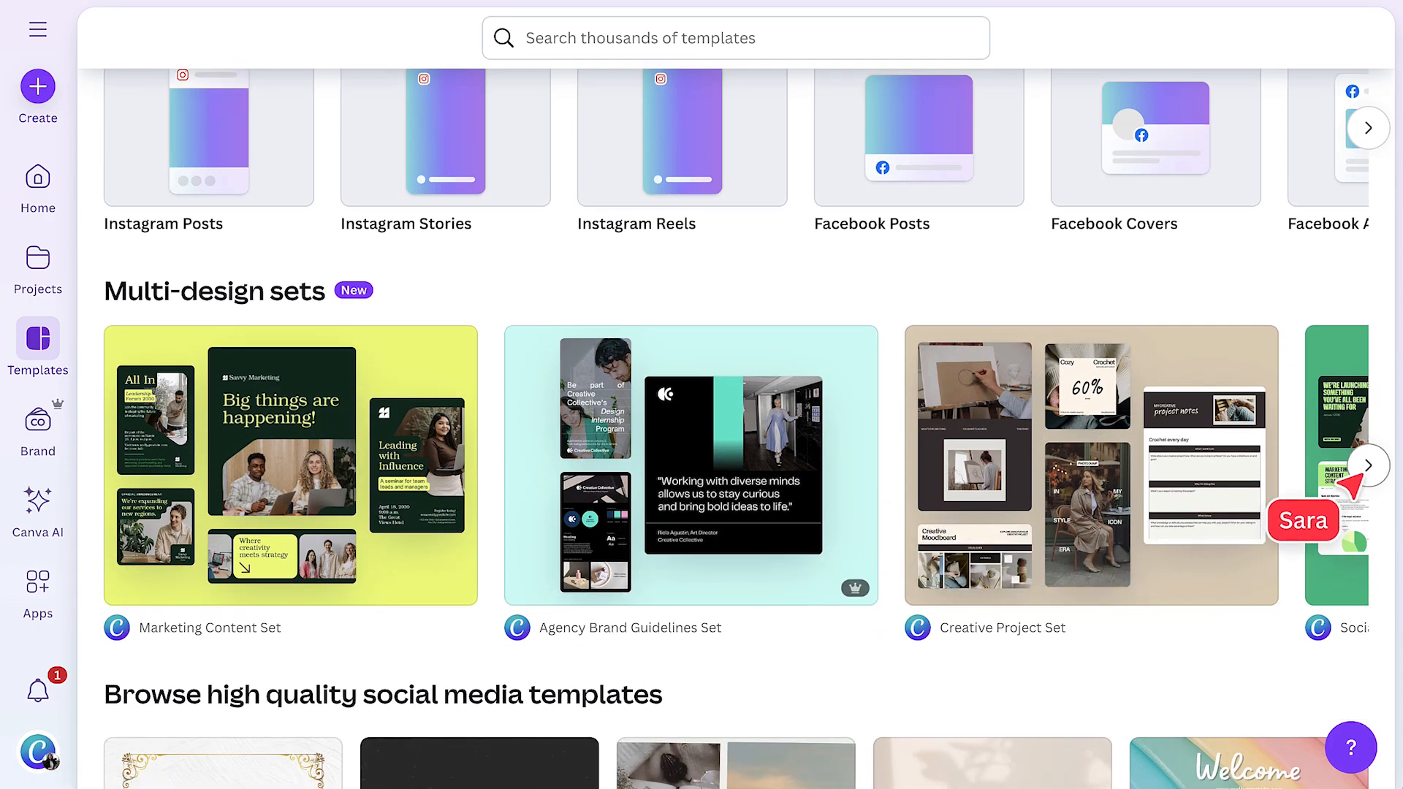
left_click(1367, 464)
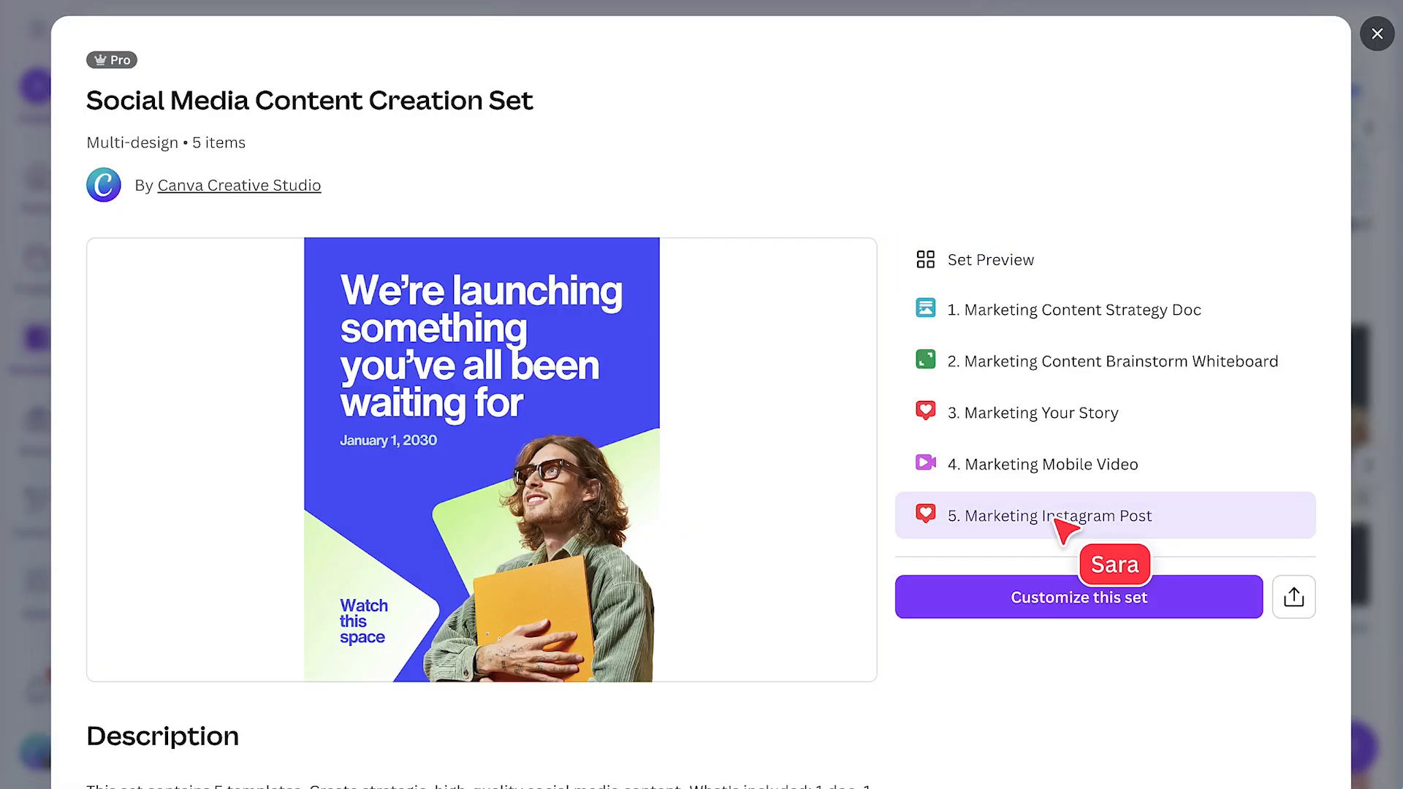
Preview the brainstorm whiteboard and Marketing Mobile Video, then start customizing the set.
left_click(1113, 361)
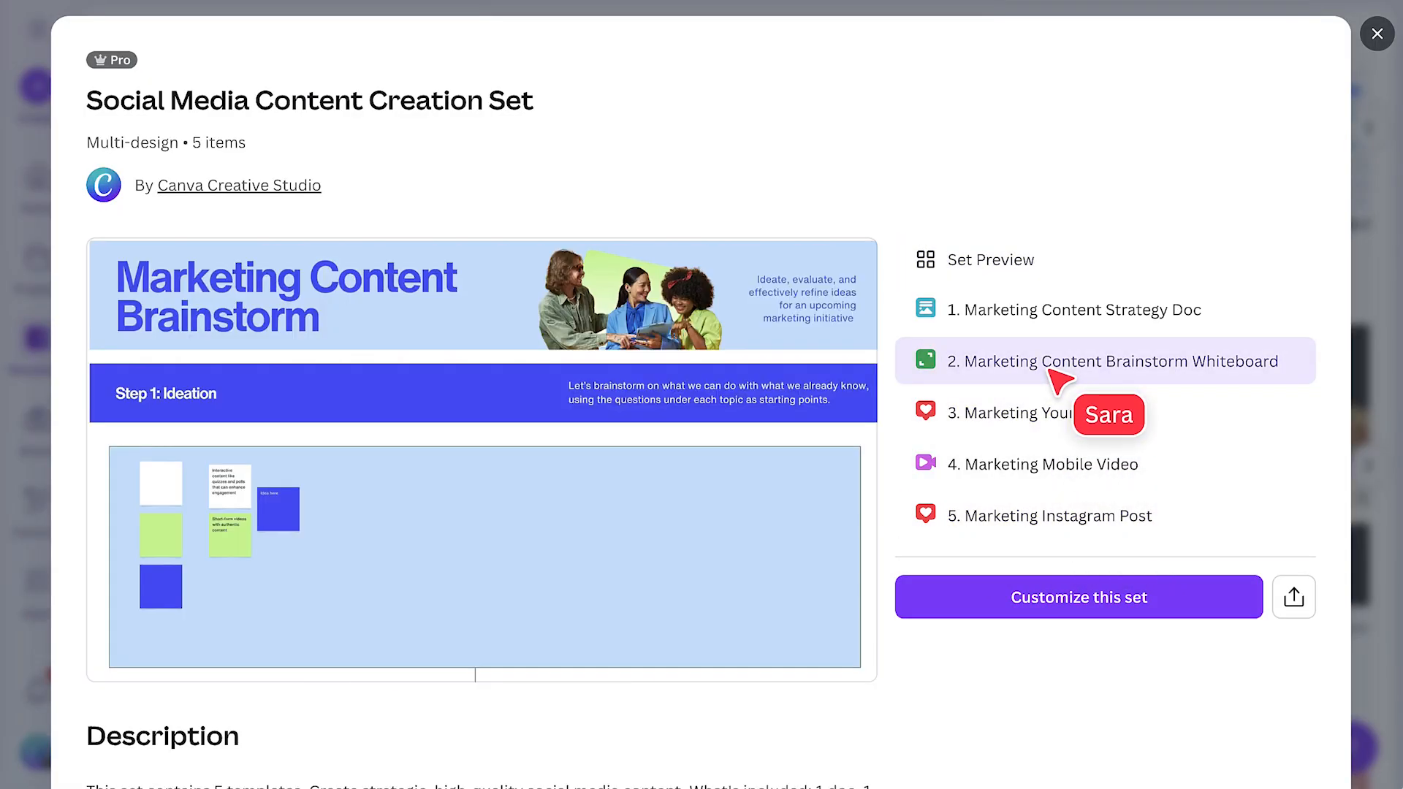
left_click(1050, 464)
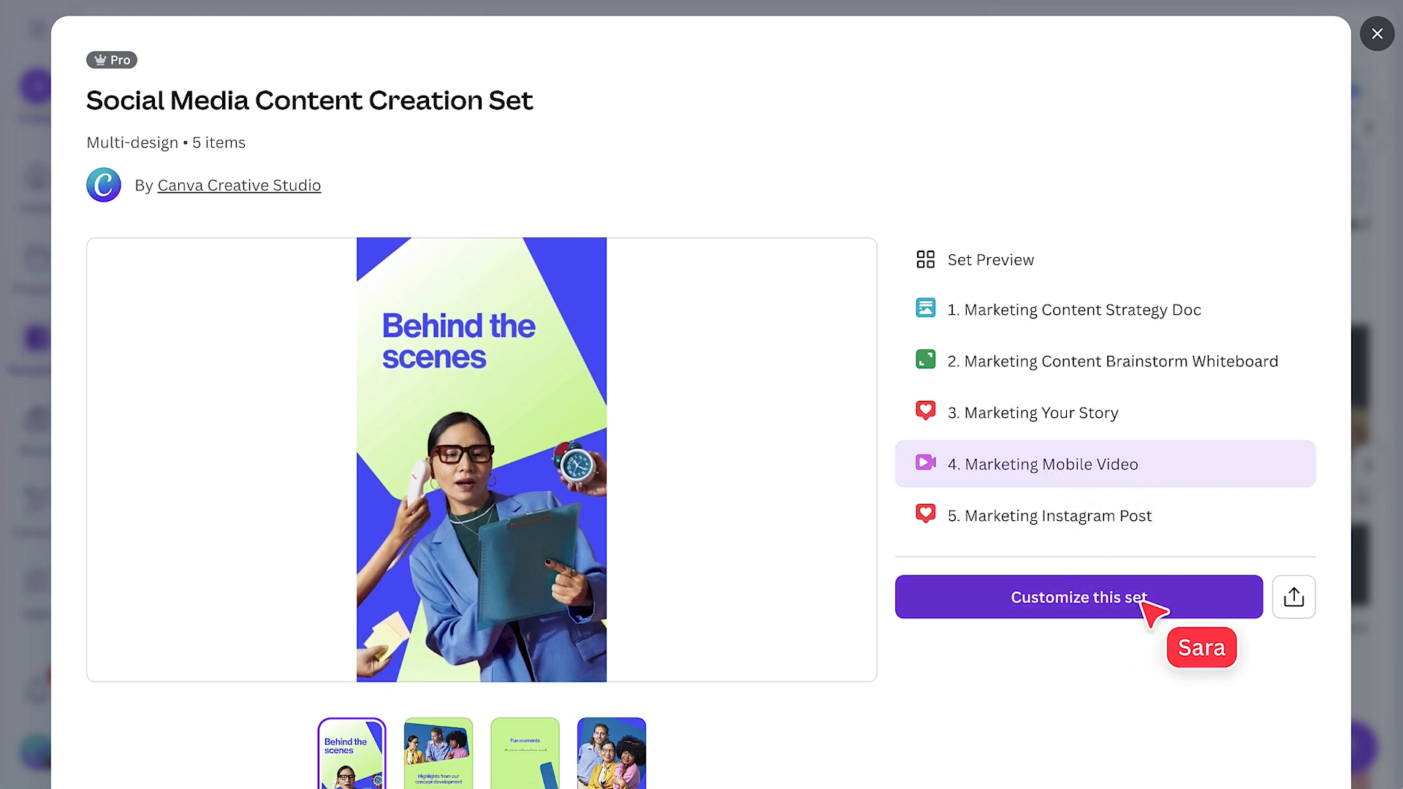
left_click(1080, 597)
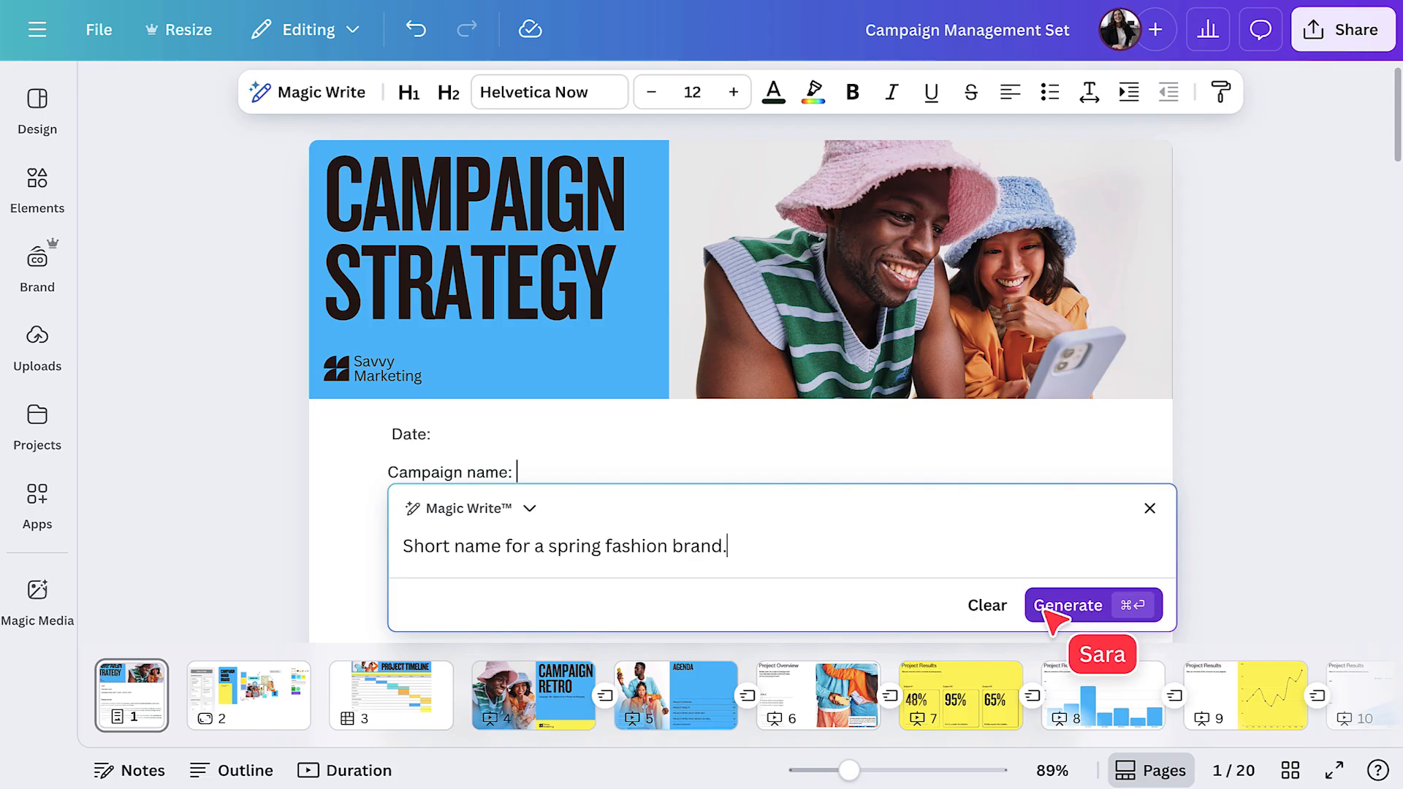
Insert the AI-suggested campaign name Blossom Threads and a date after Date:.
left_click(1069, 606)
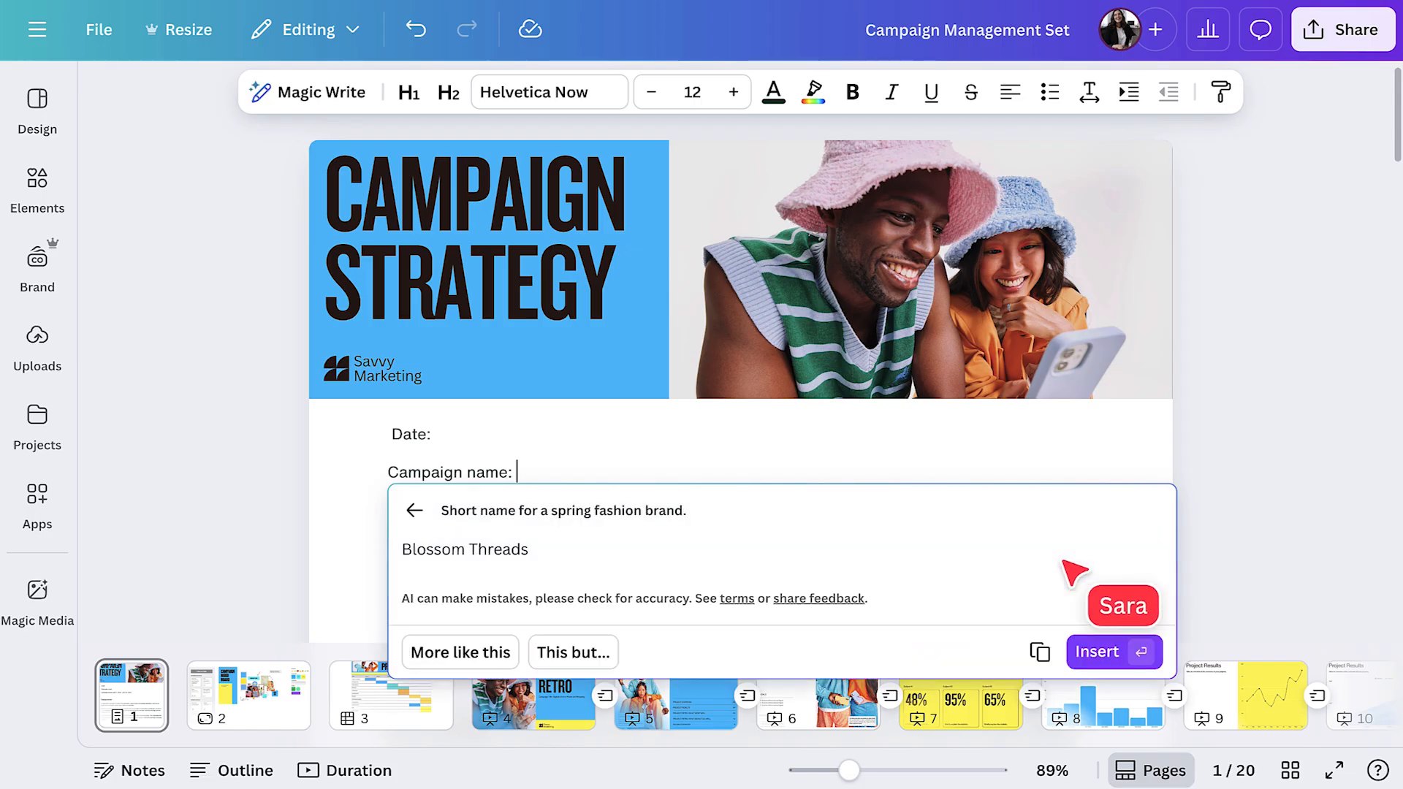
left_click(1113, 651)
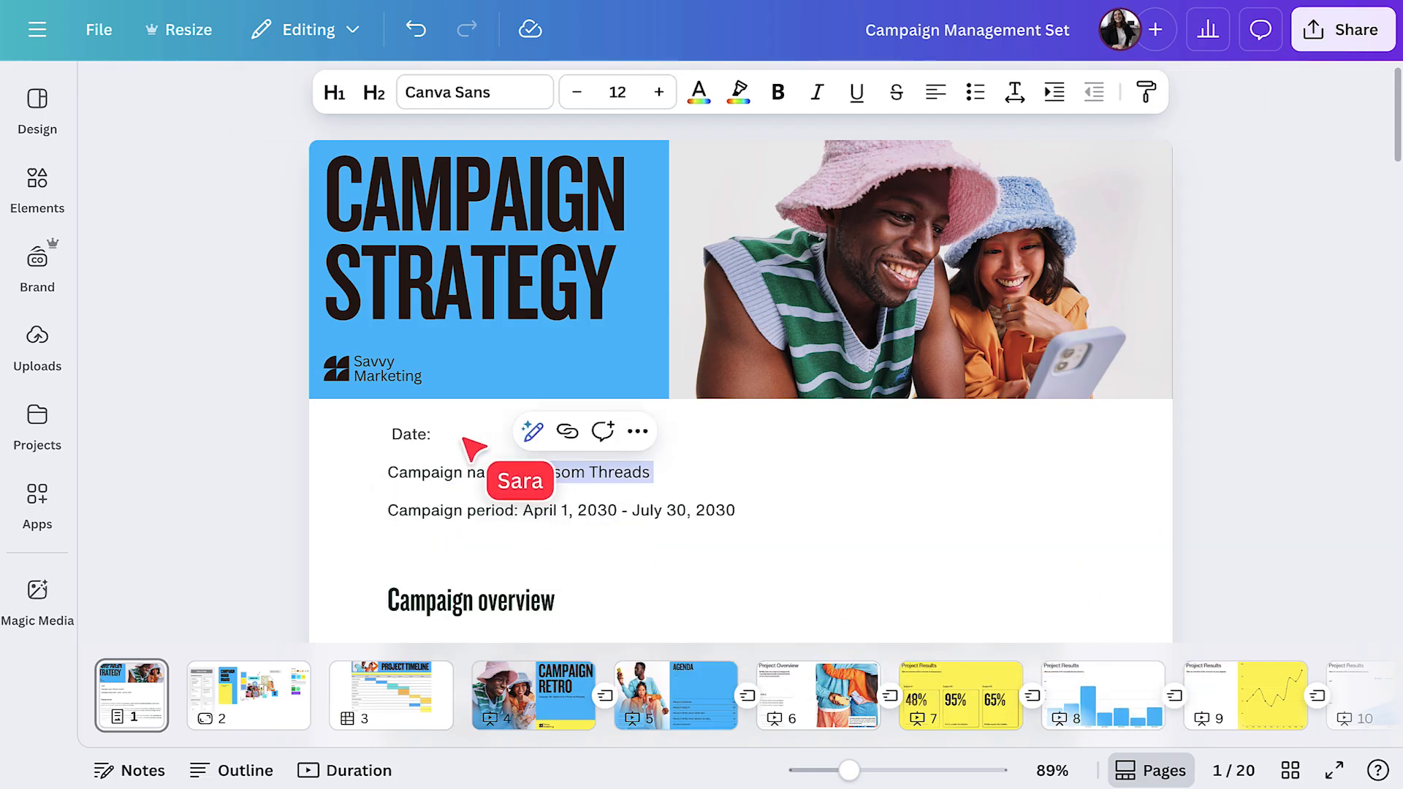
type("/")
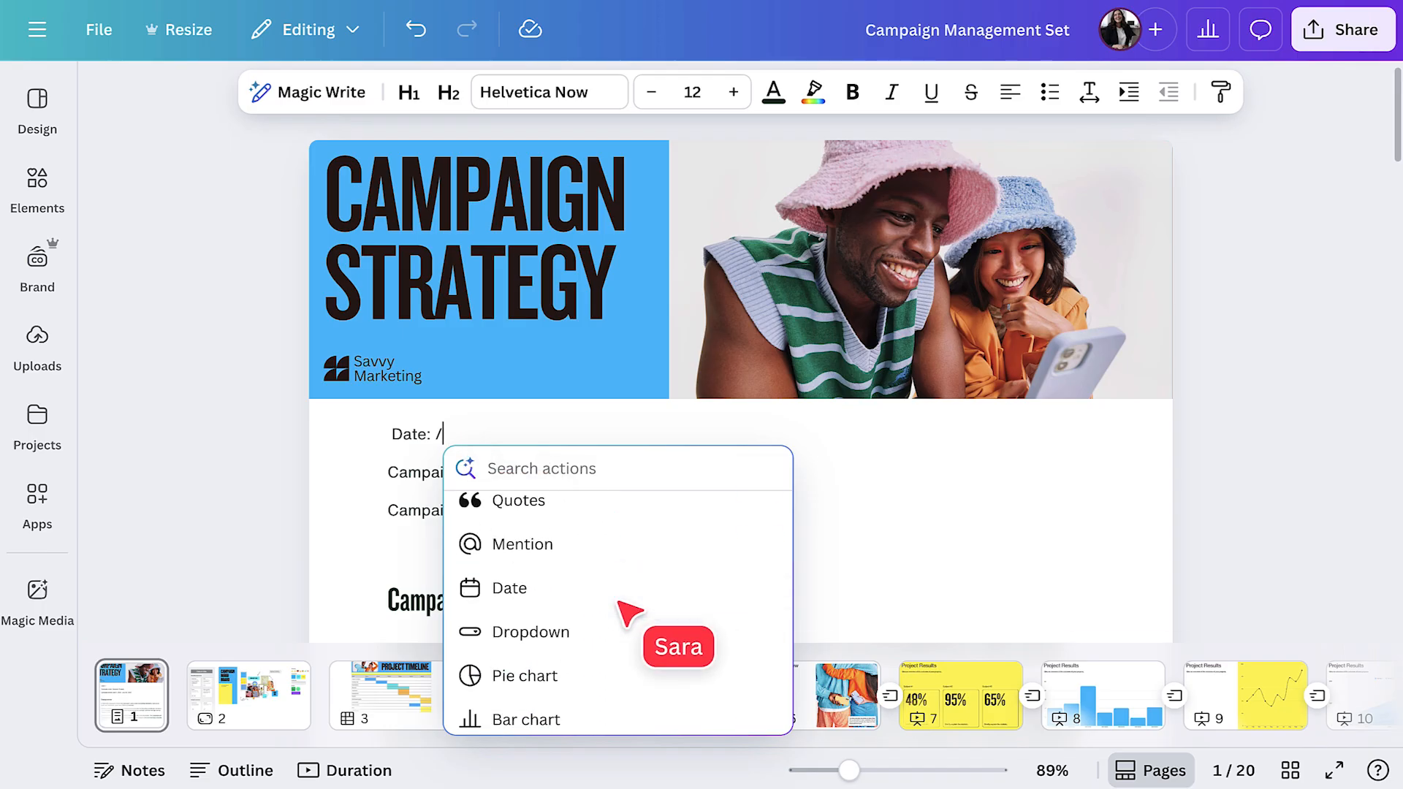
left_click(509, 588)
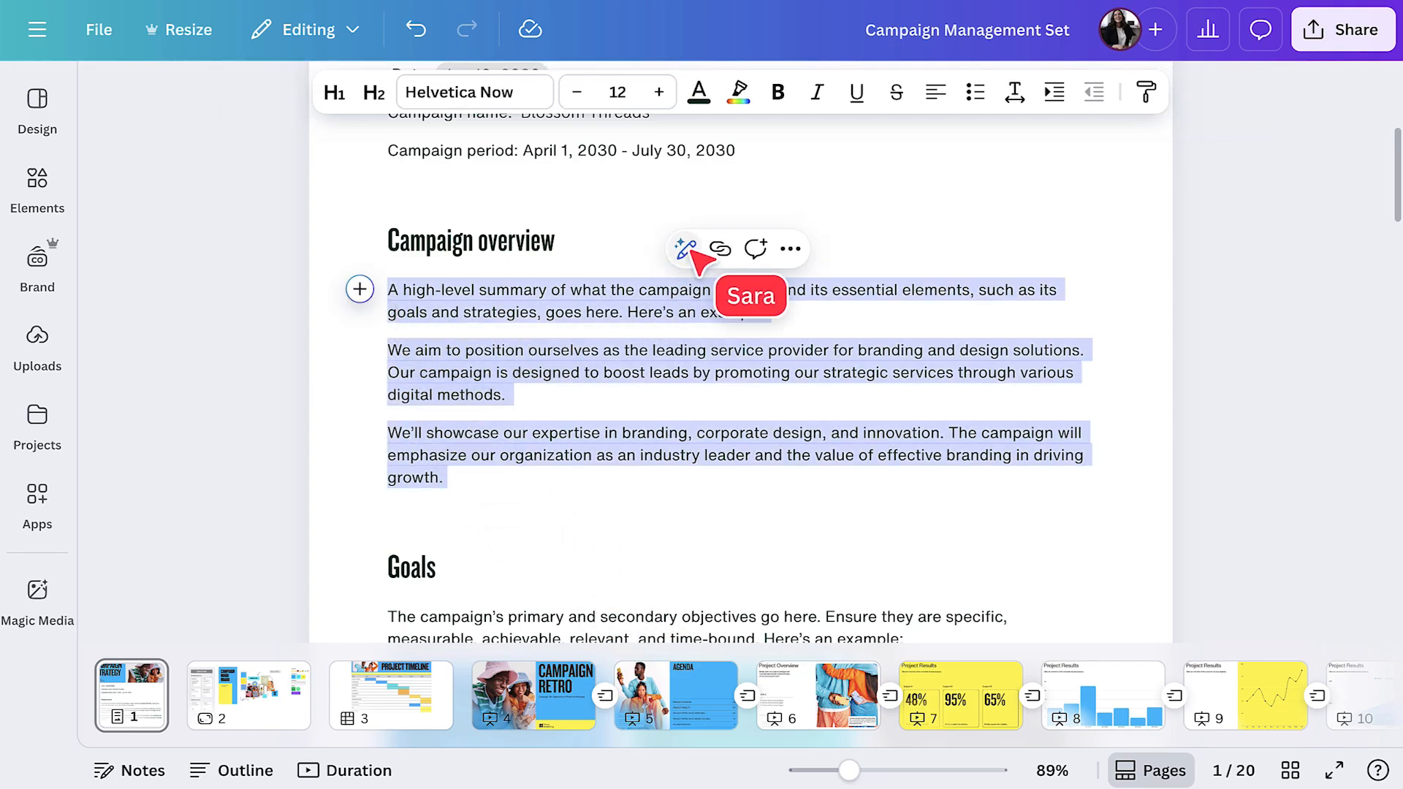
Transform the overview with Magic Write into spring-collection copy and replace the placeholder.
left_click(684, 249)
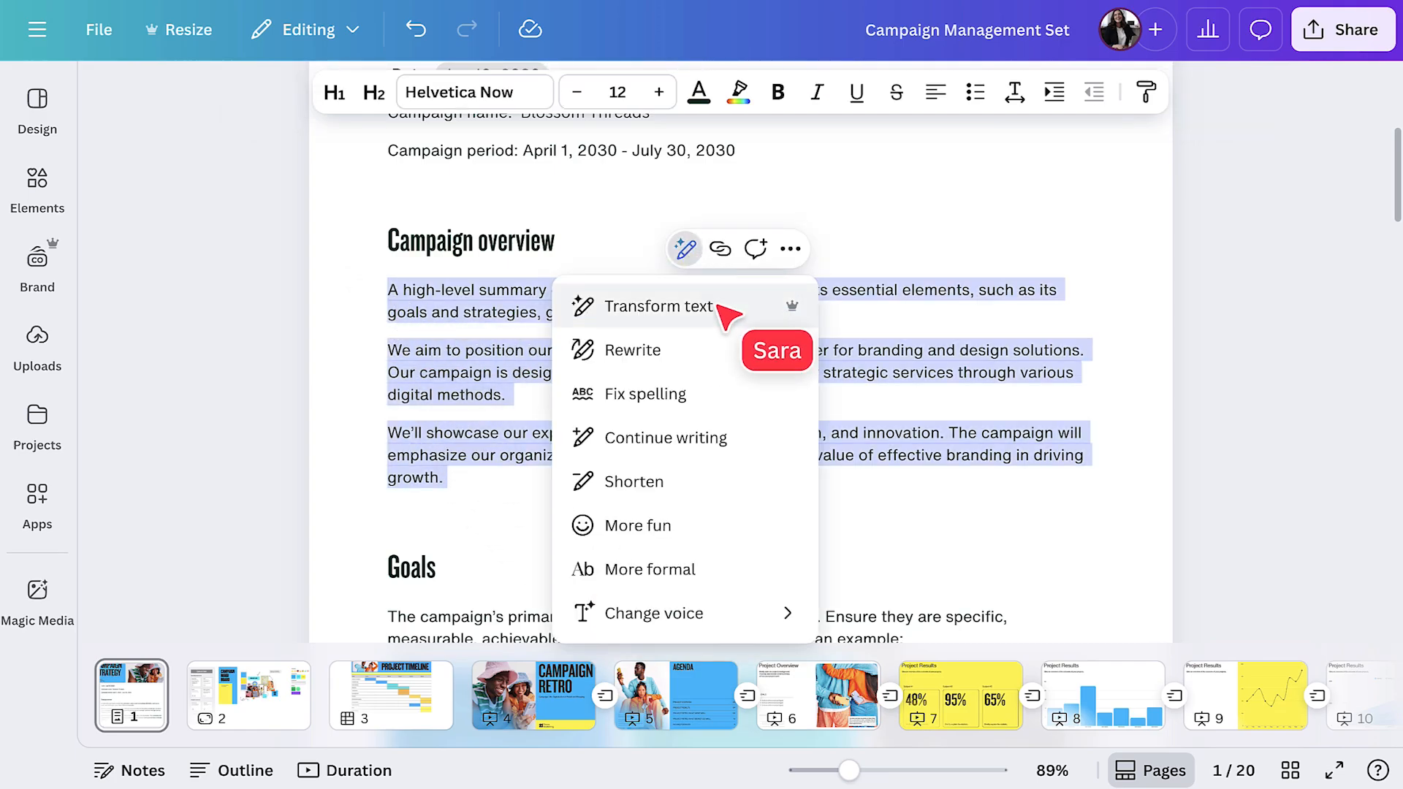
left_click(659, 306)
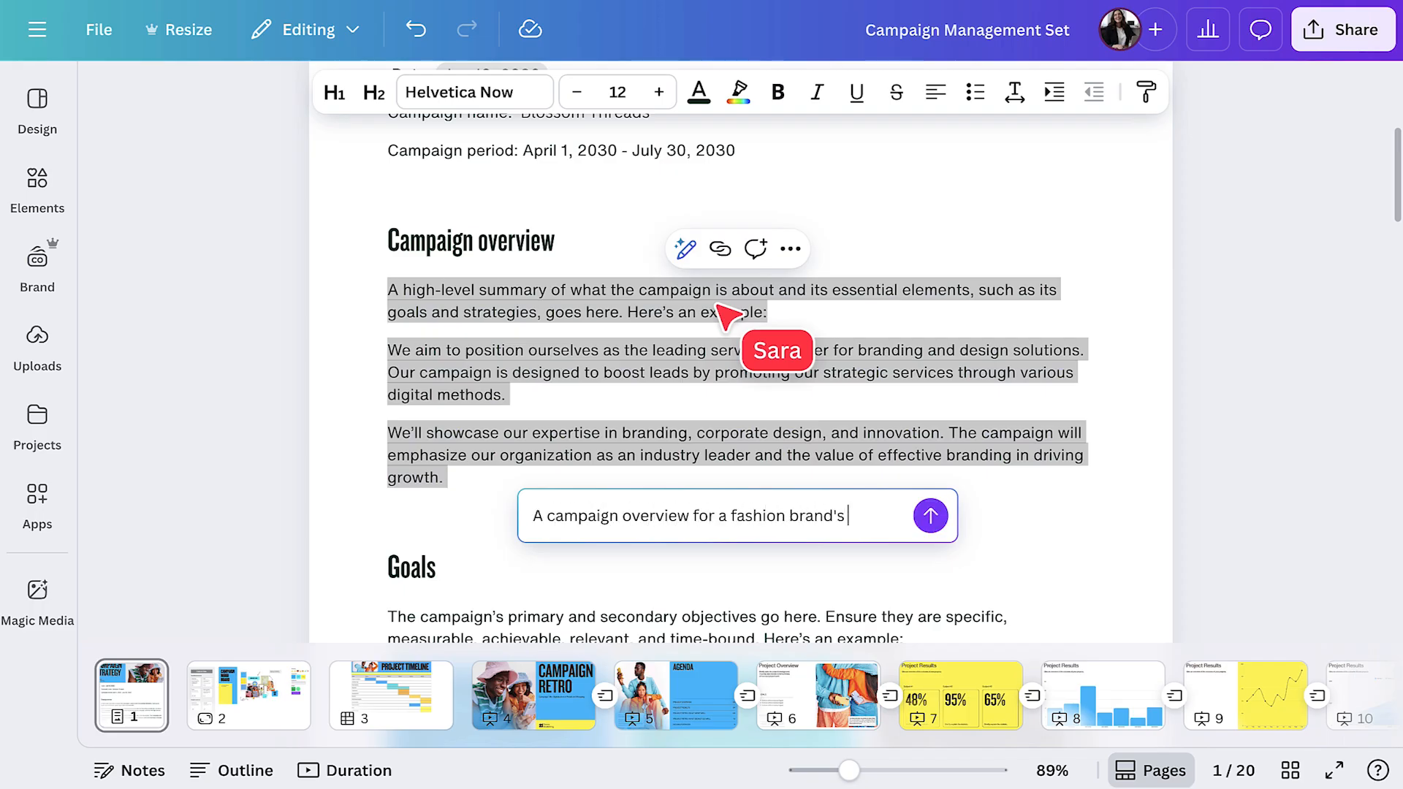
type("spring collection.")
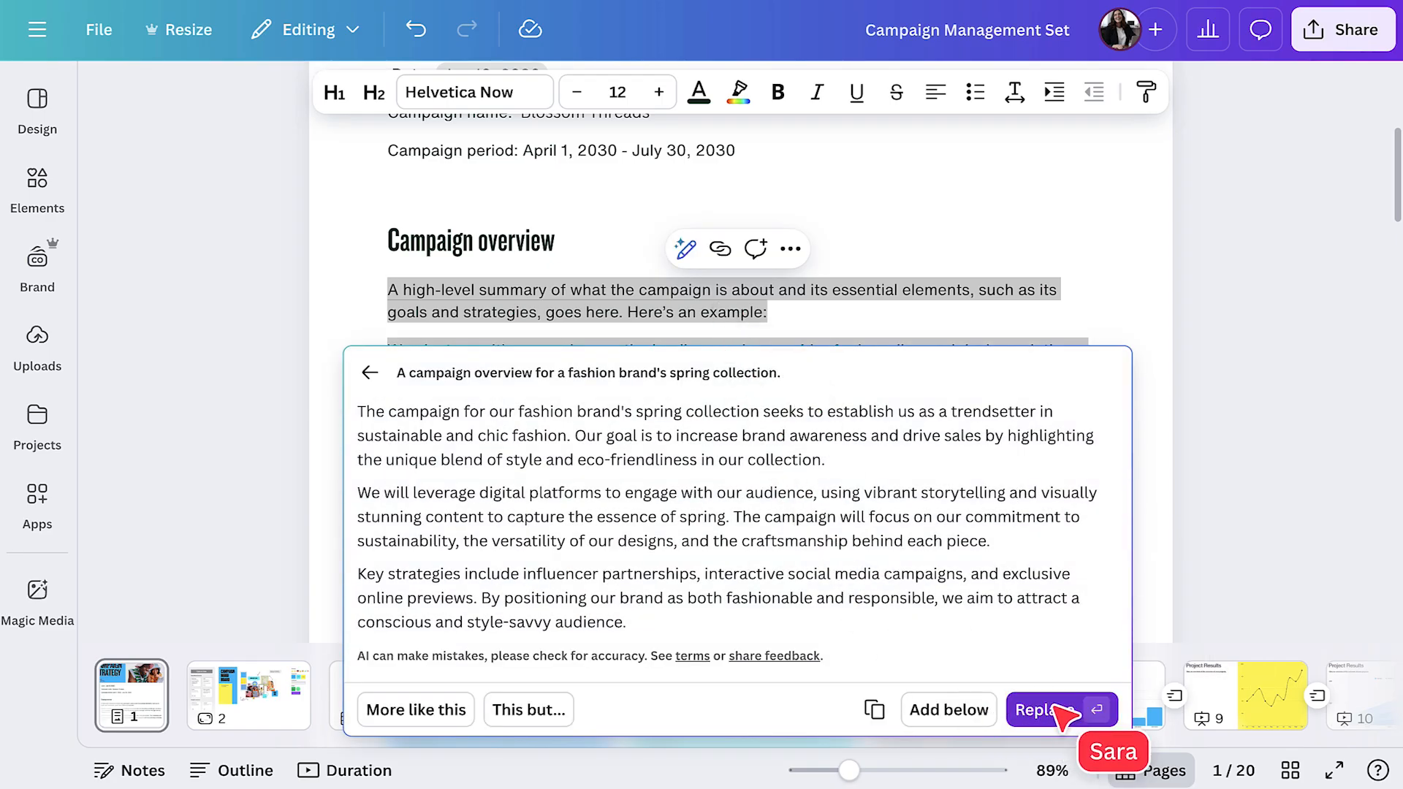
left_click(1054, 709)
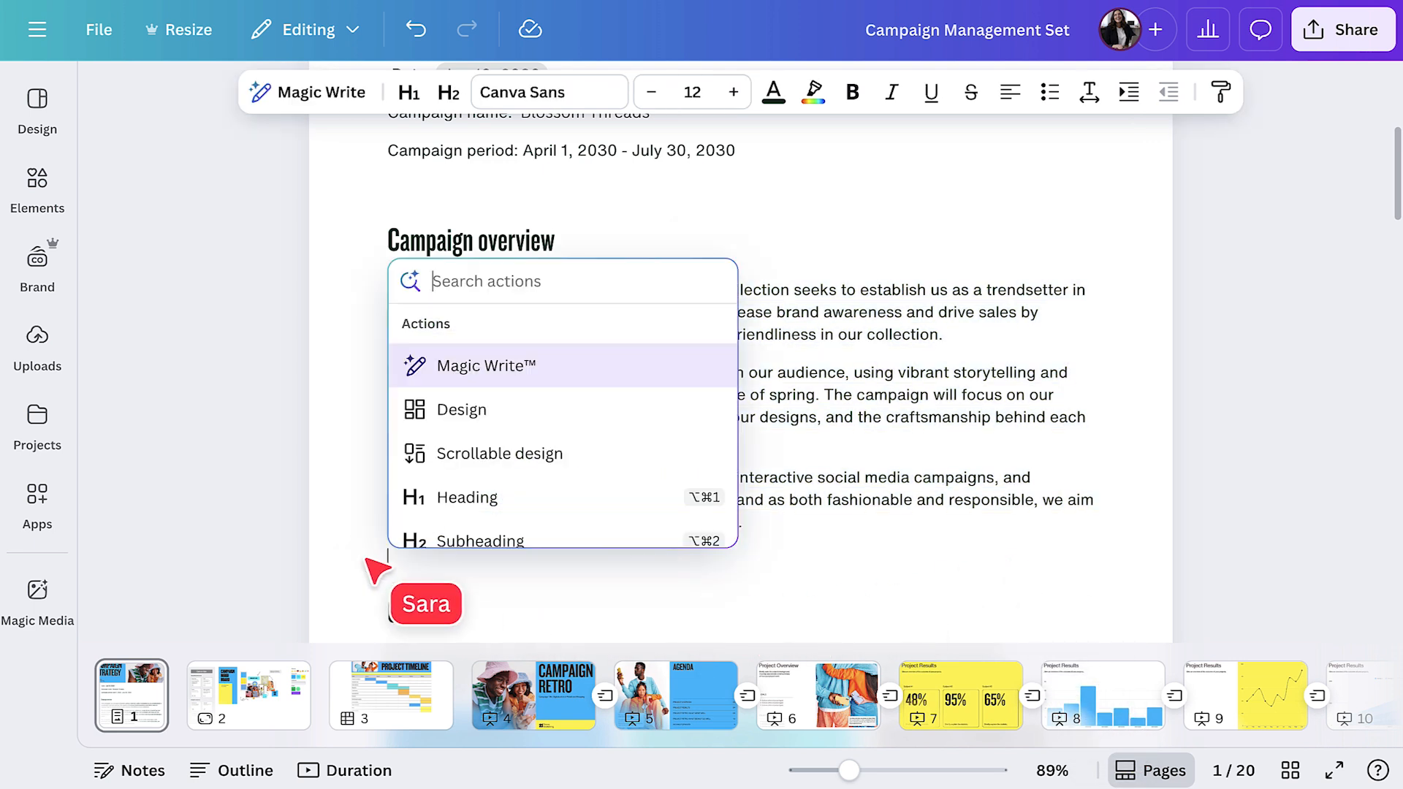
Add an Info highlight block asking for partnership leads: 'reach out to Sara and Nate.'.
scroll("down", 3)
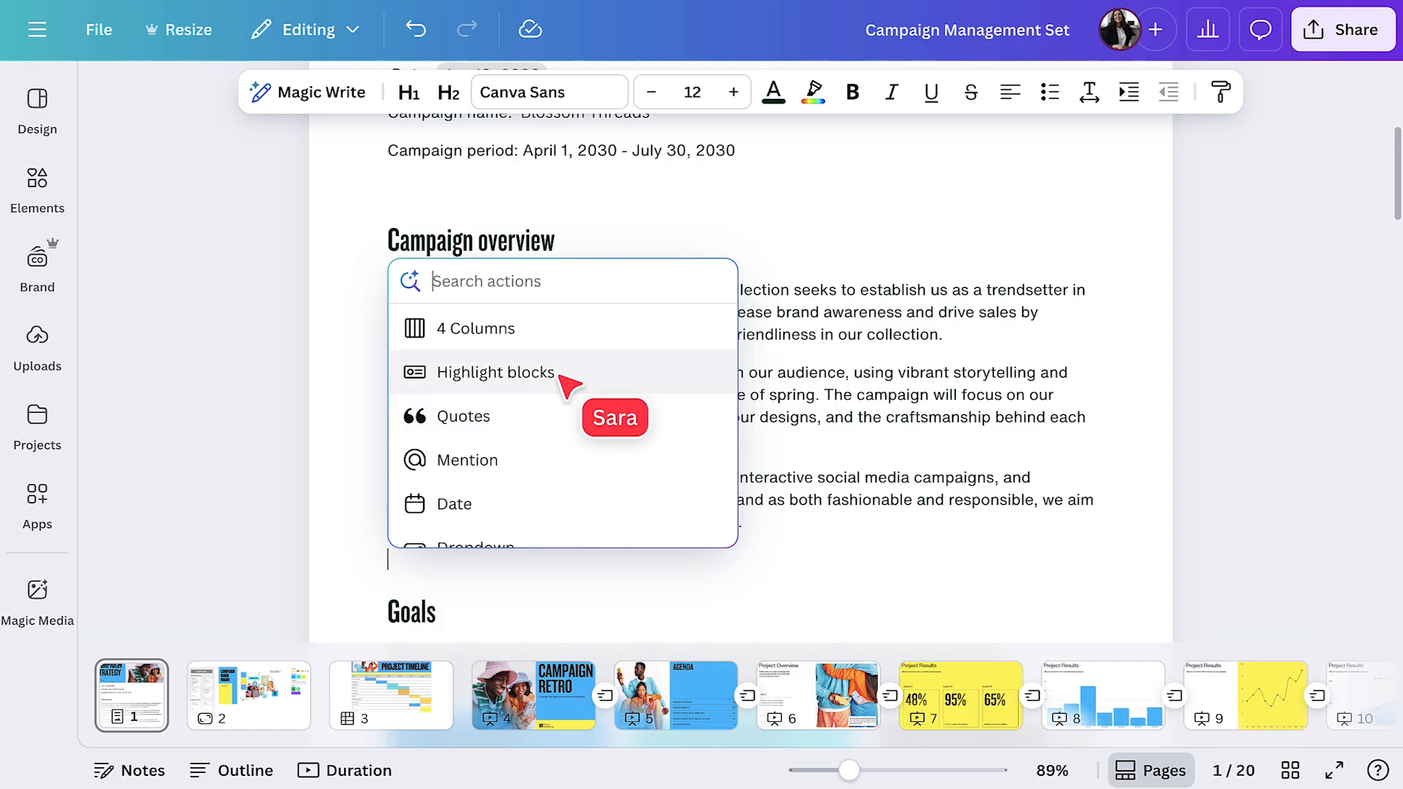
left_click(495, 371)
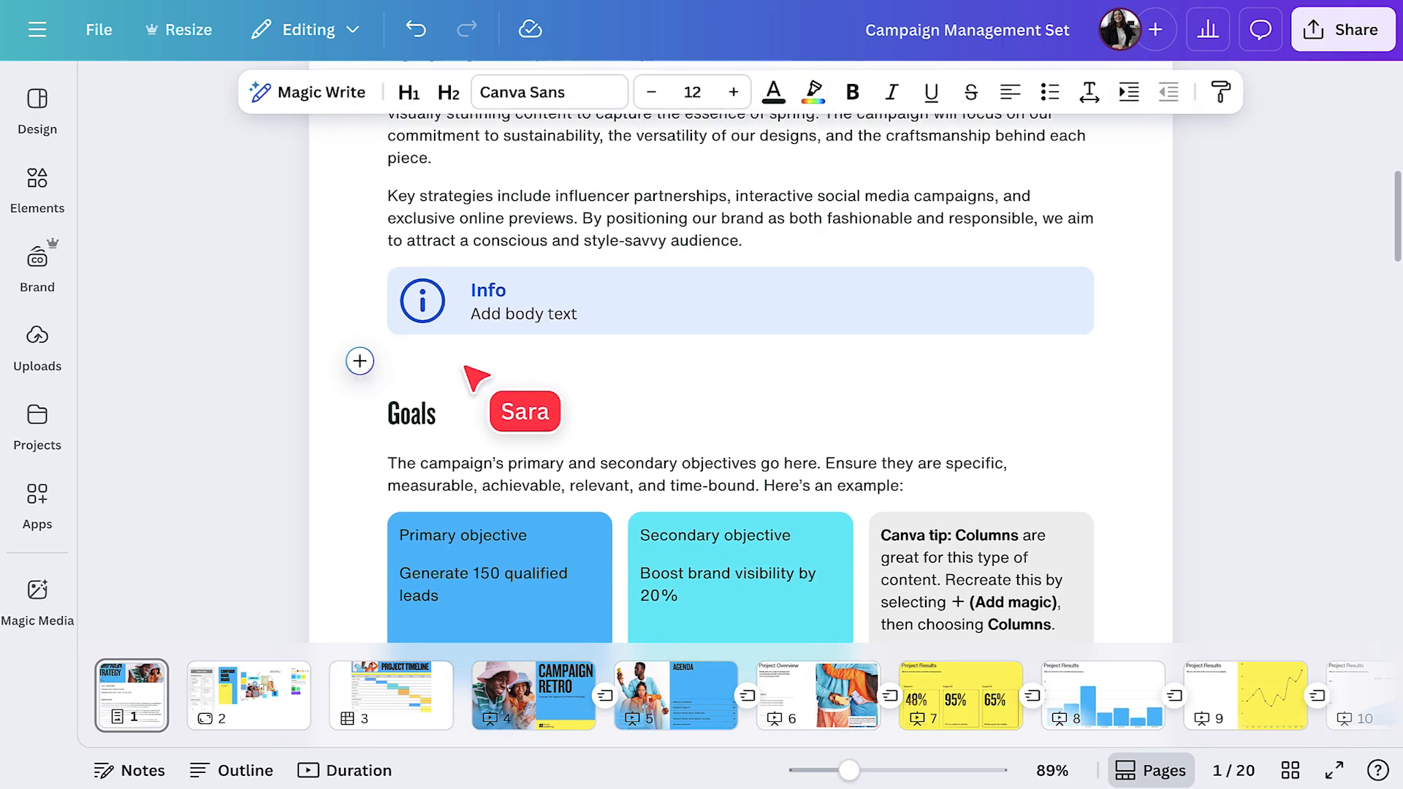
type("Got any partnership leads? Please feel free to")
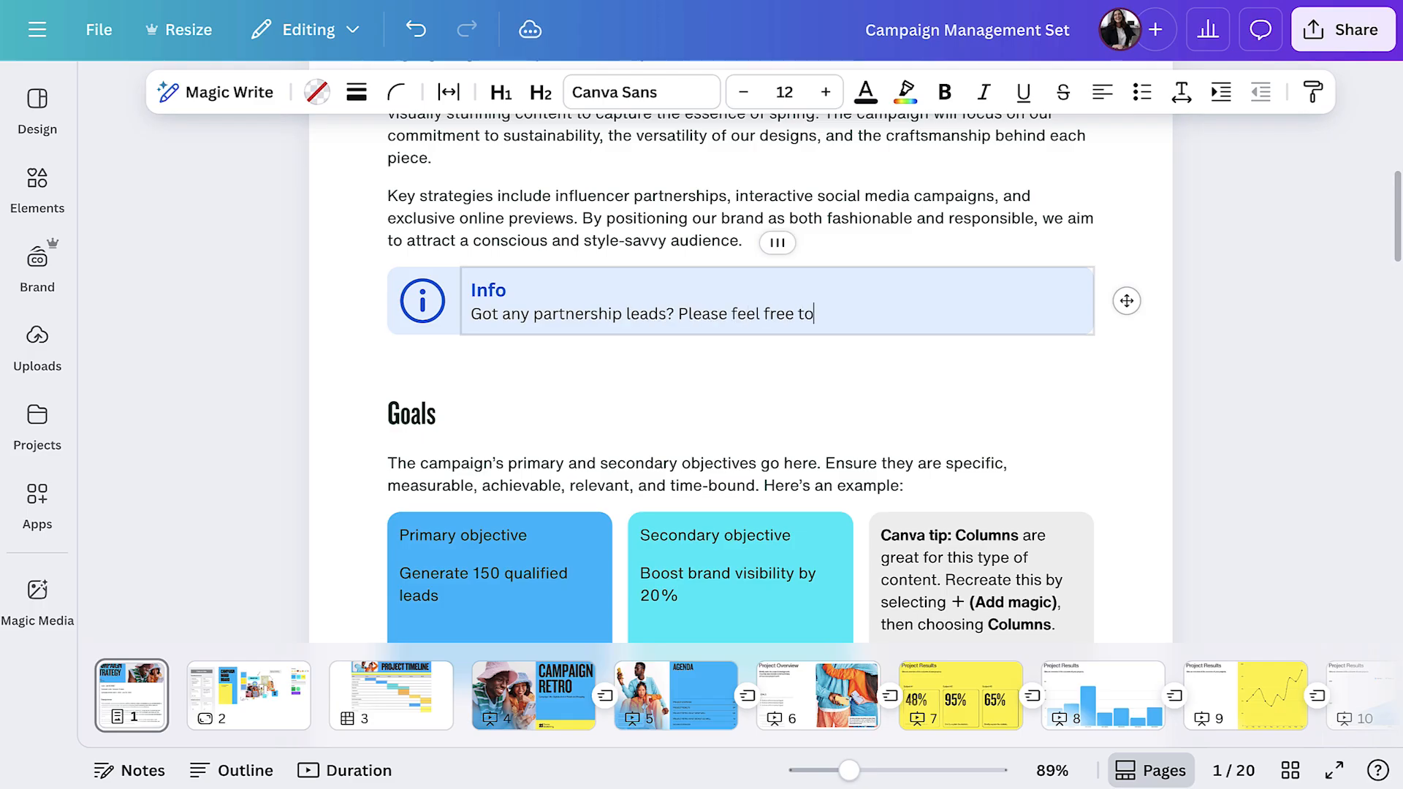
type("reach out to Sara and Nate.")
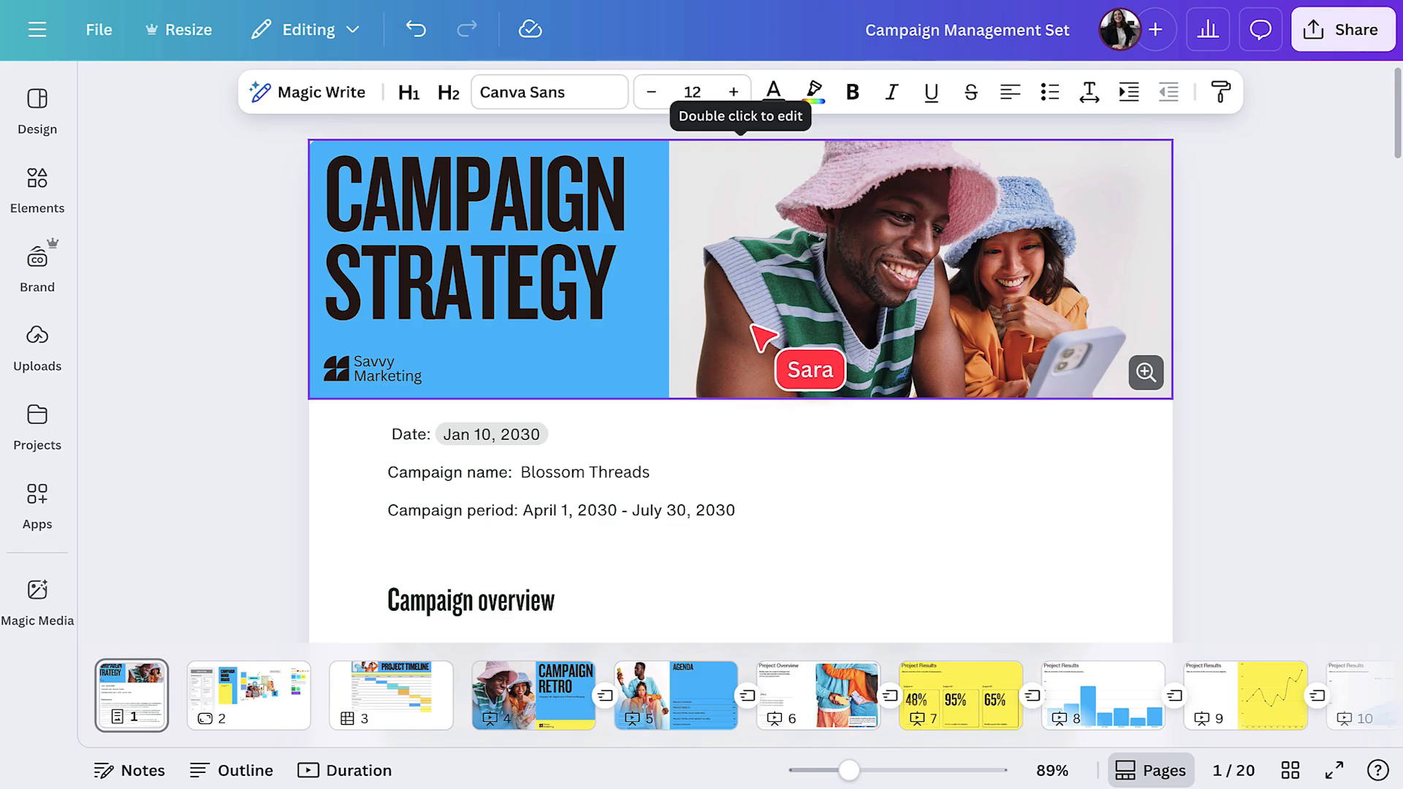
left_click(757, 436)
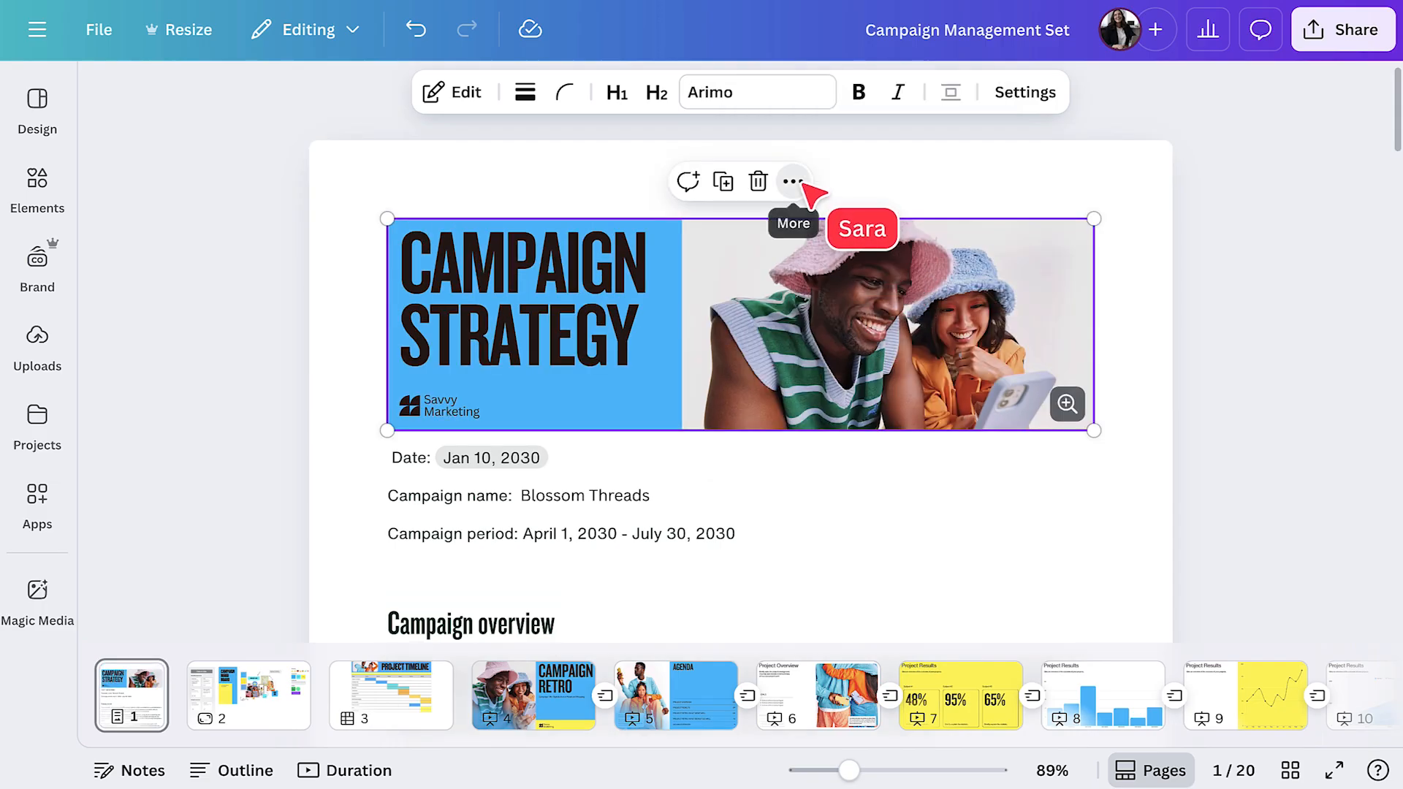
left_click(792, 182)
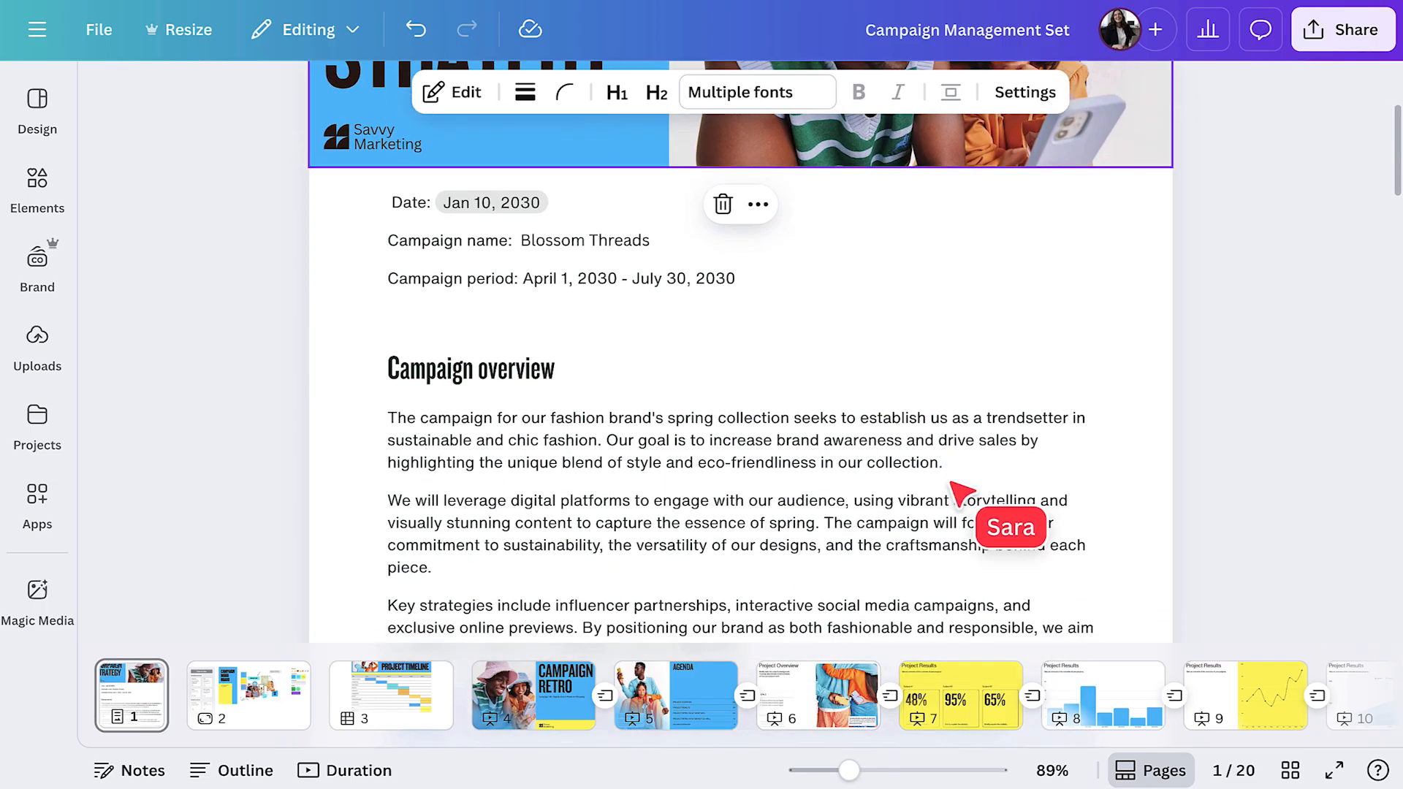
scroll("down", 3)
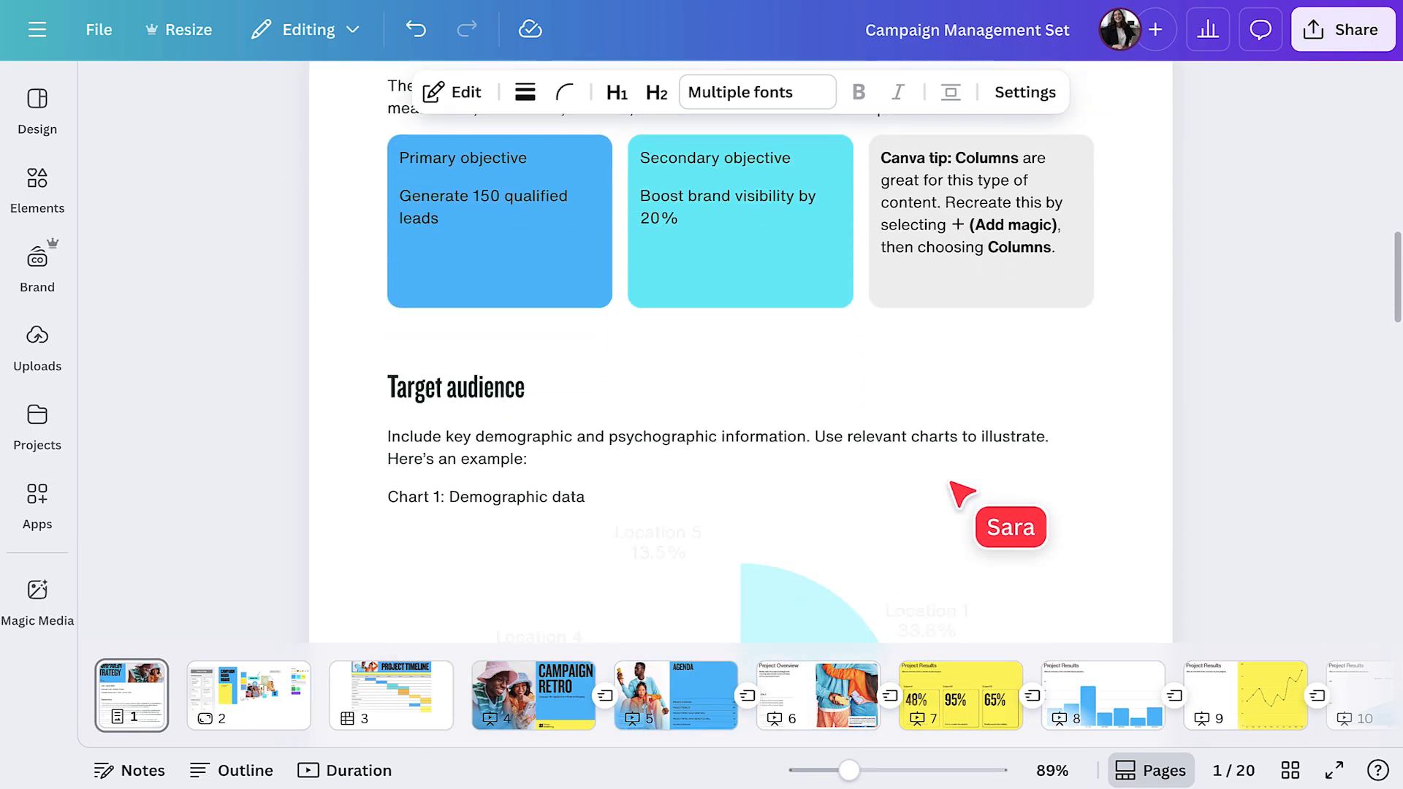
scroll("down", 3)
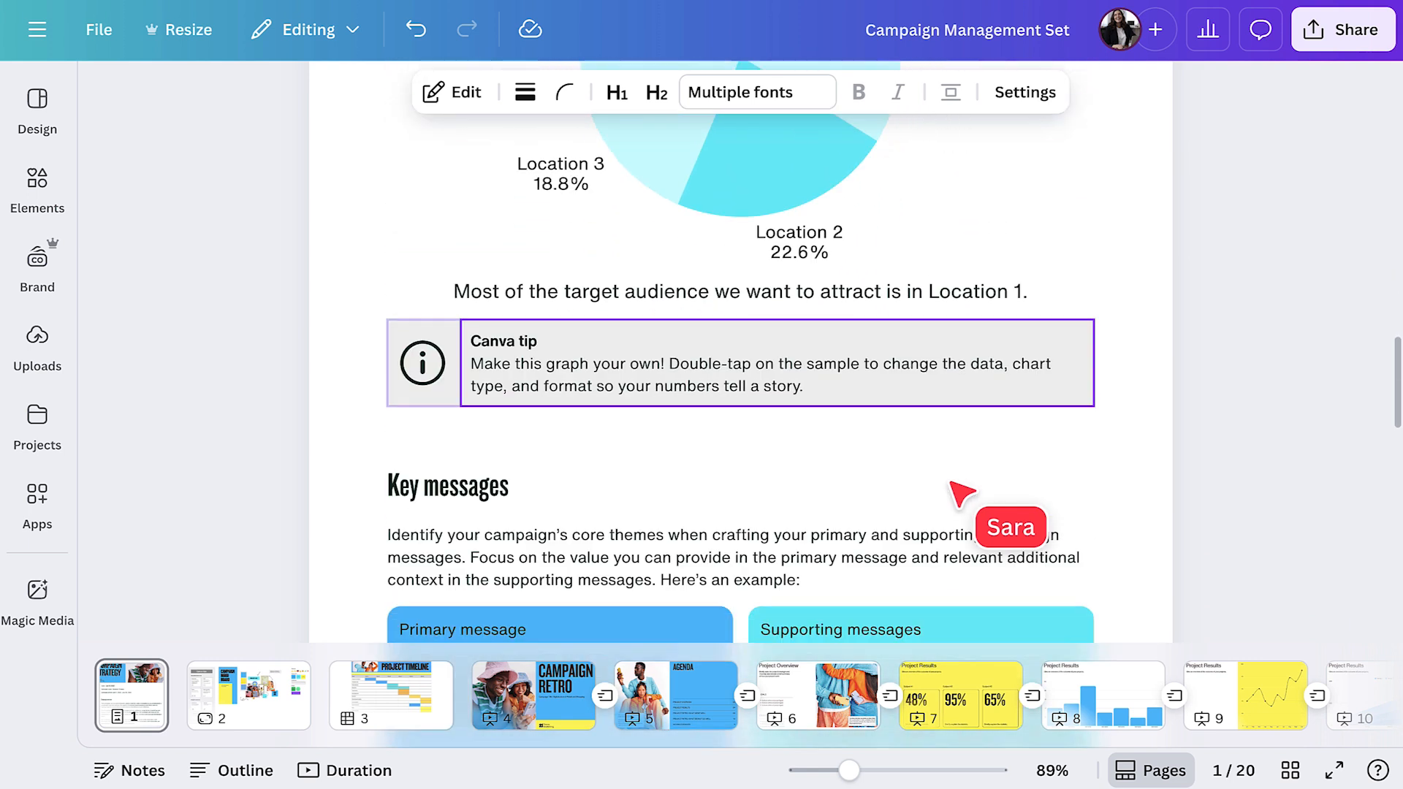
scroll("down", 3)
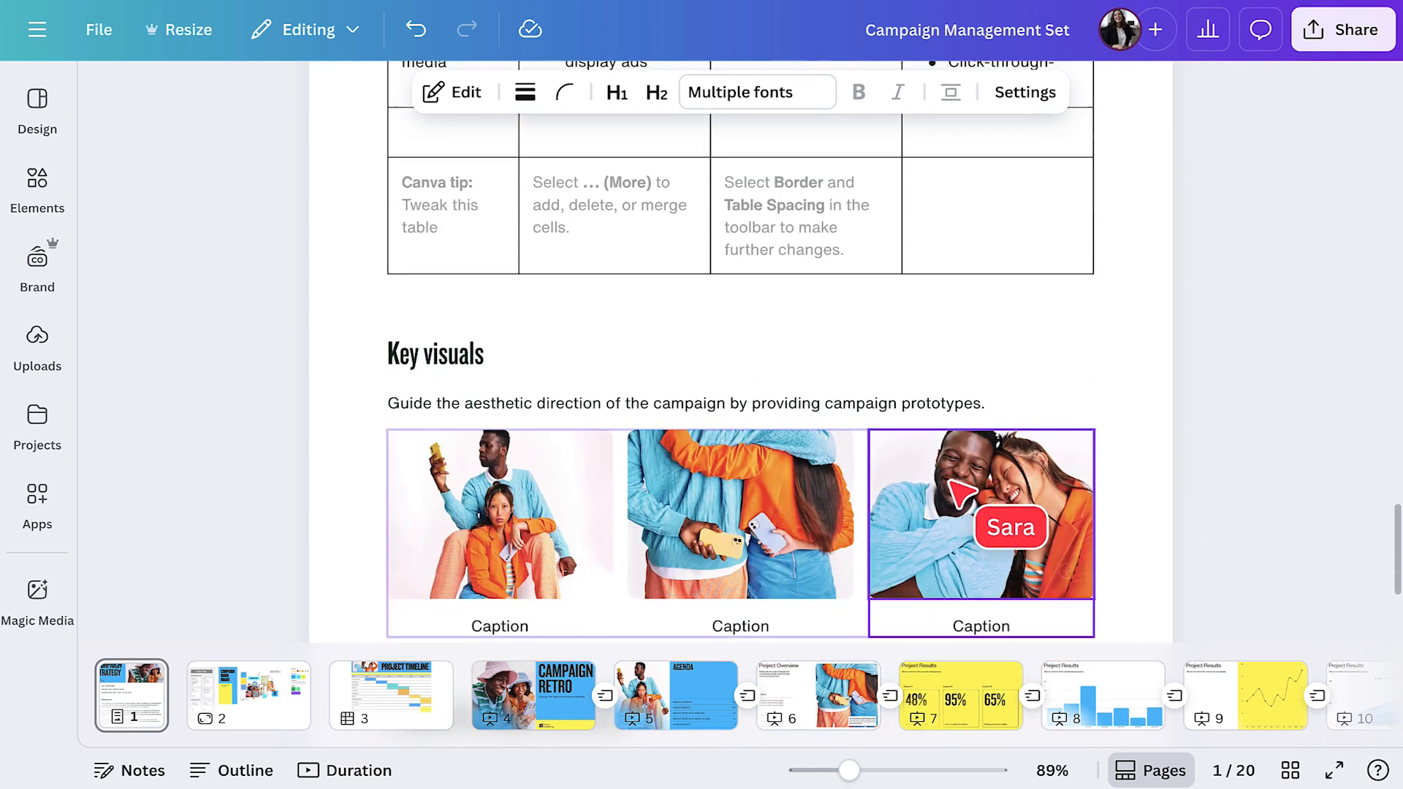
scroll("down", 3)
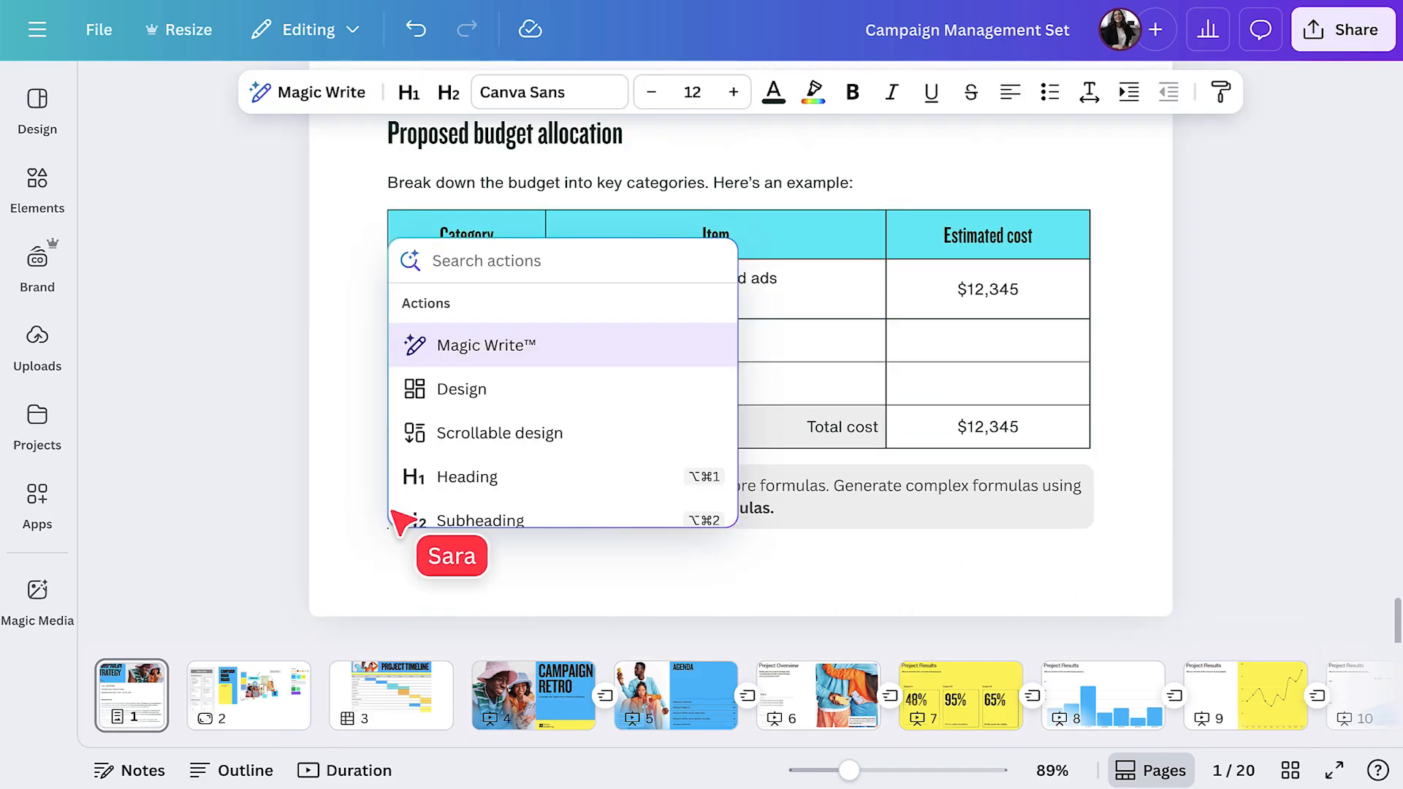
scroll("down", 3)
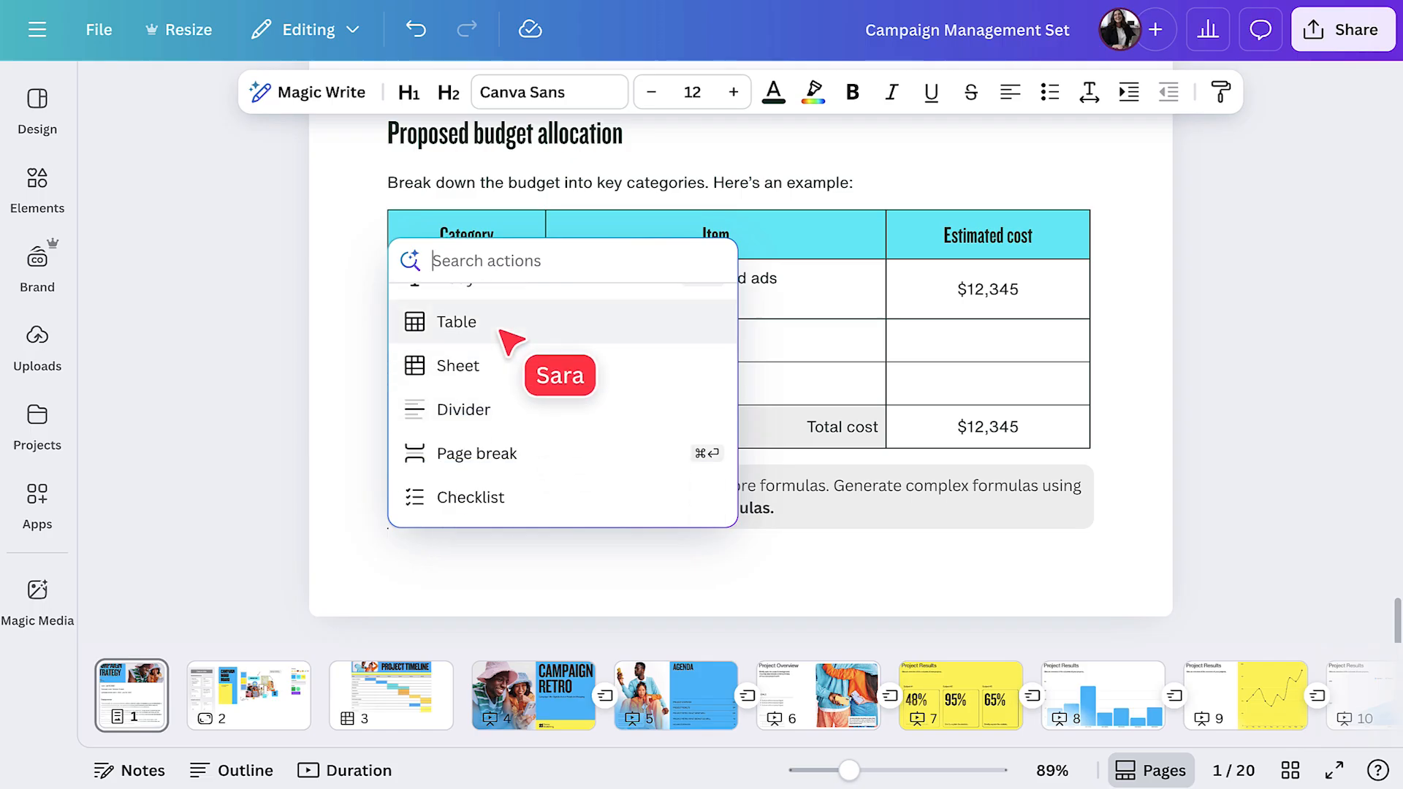
left_click(456, 321)
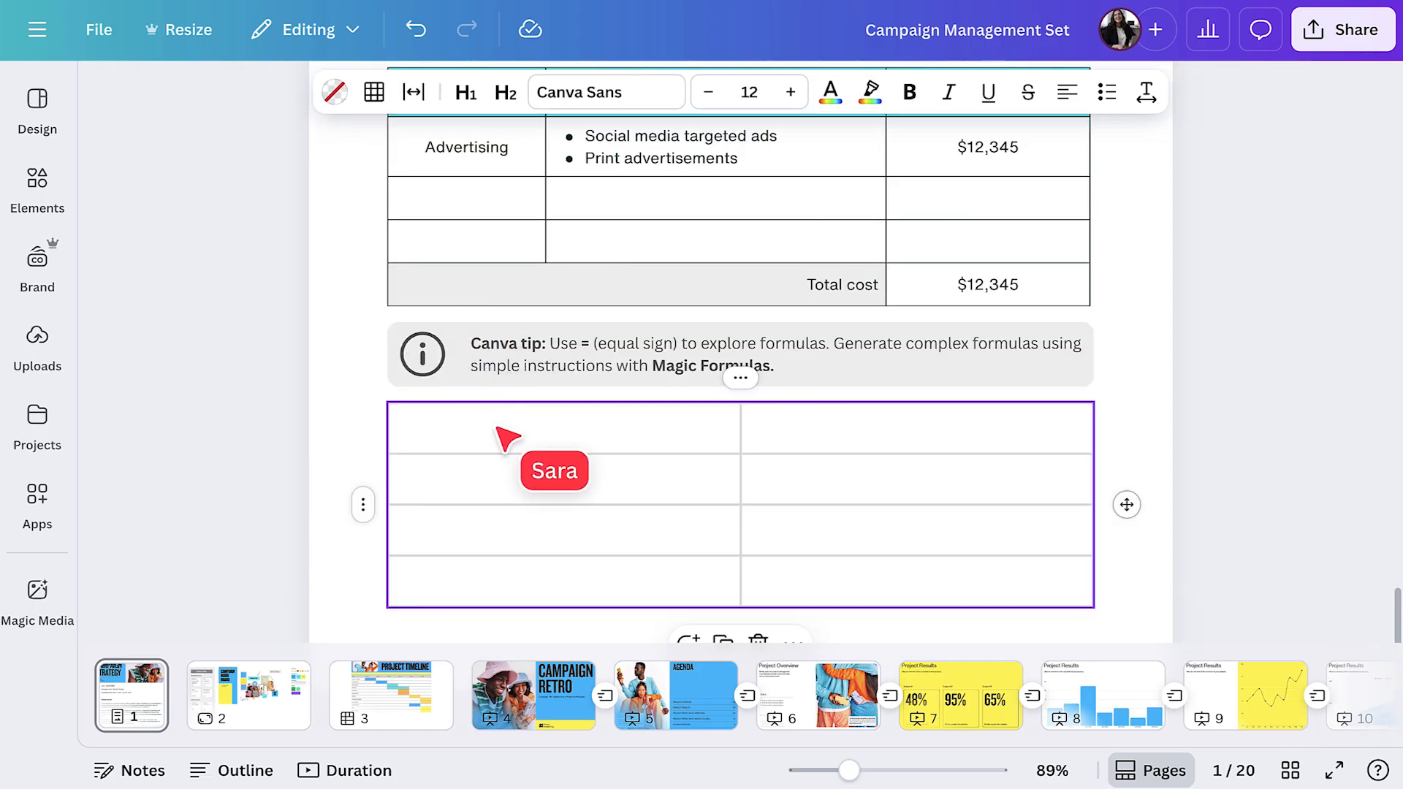
type("Driver")
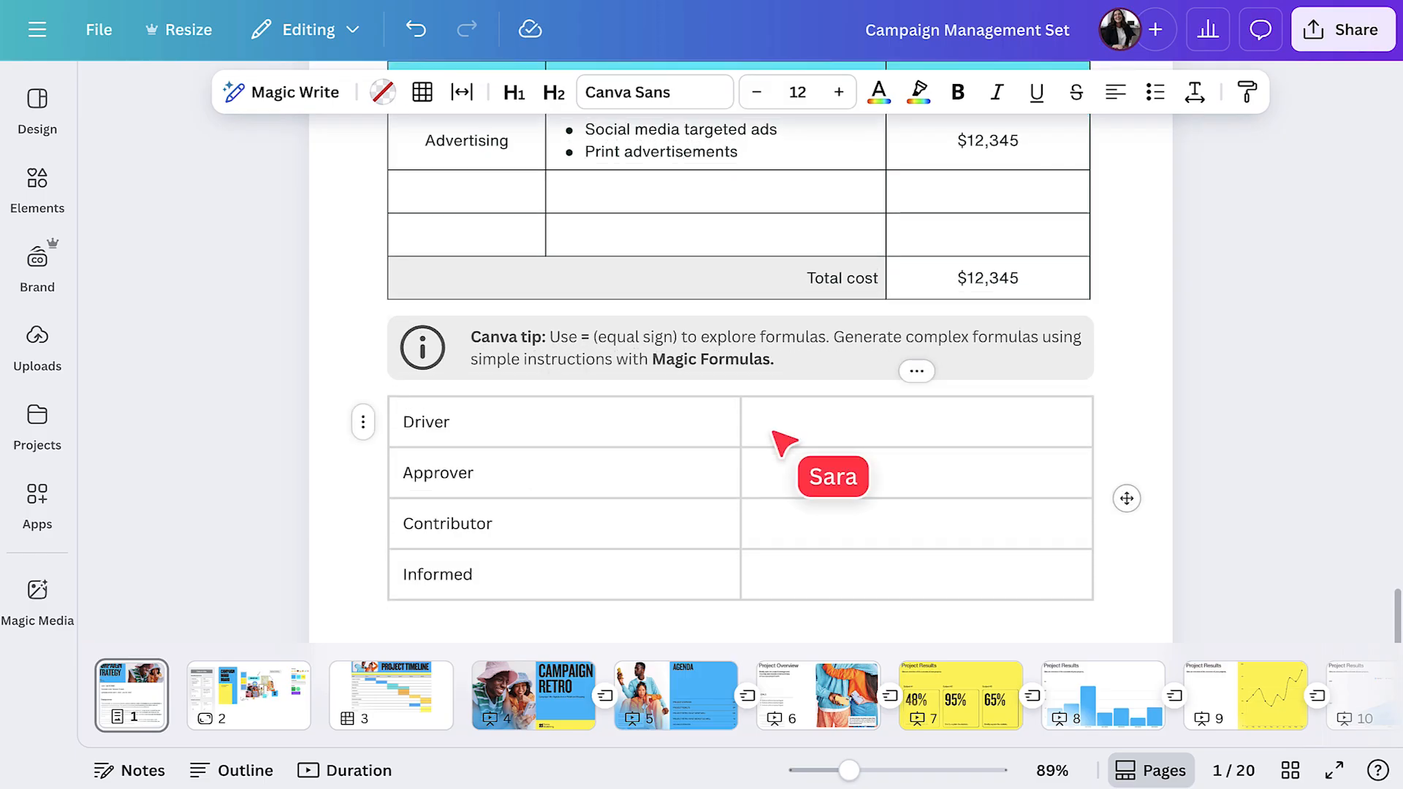
type("@maddie")
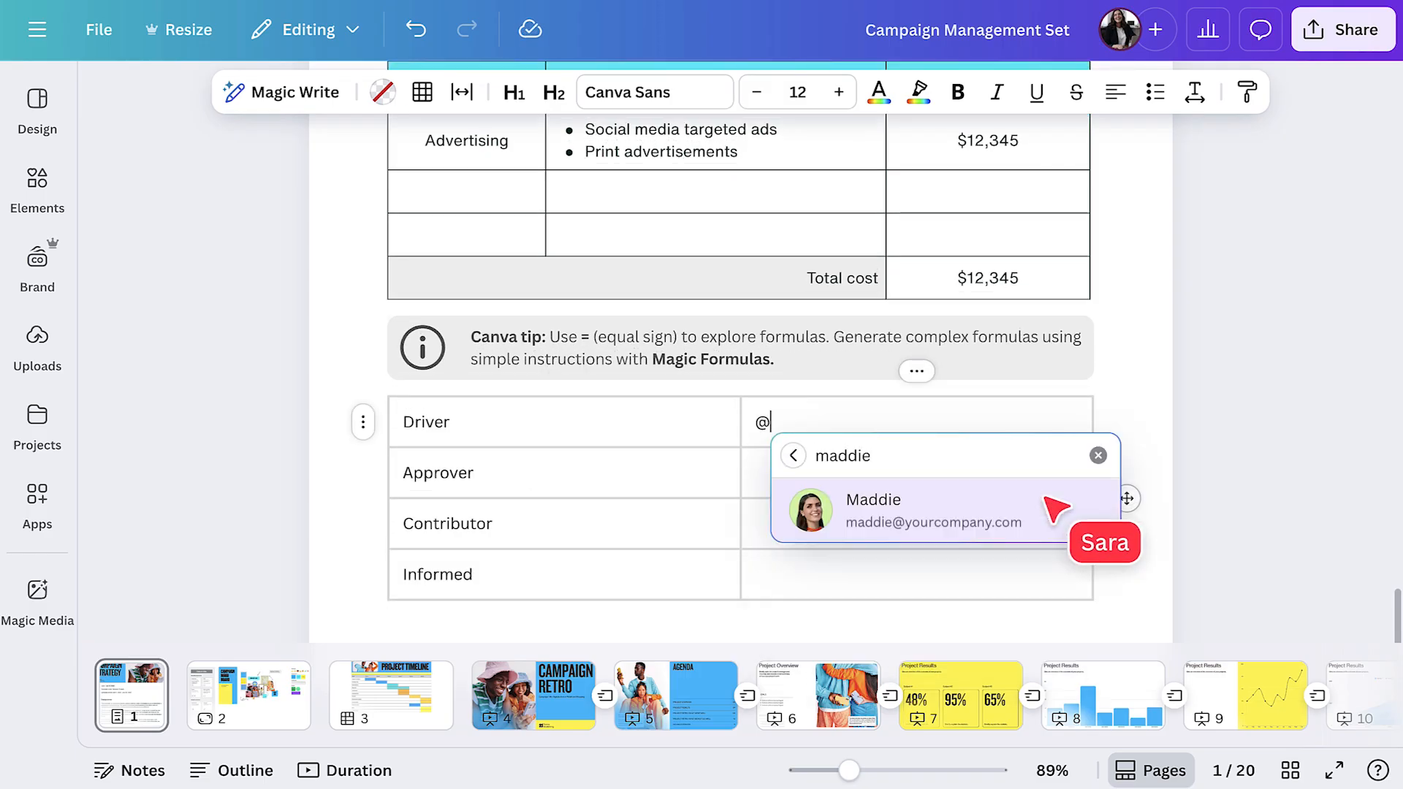
left_click(923, 512)
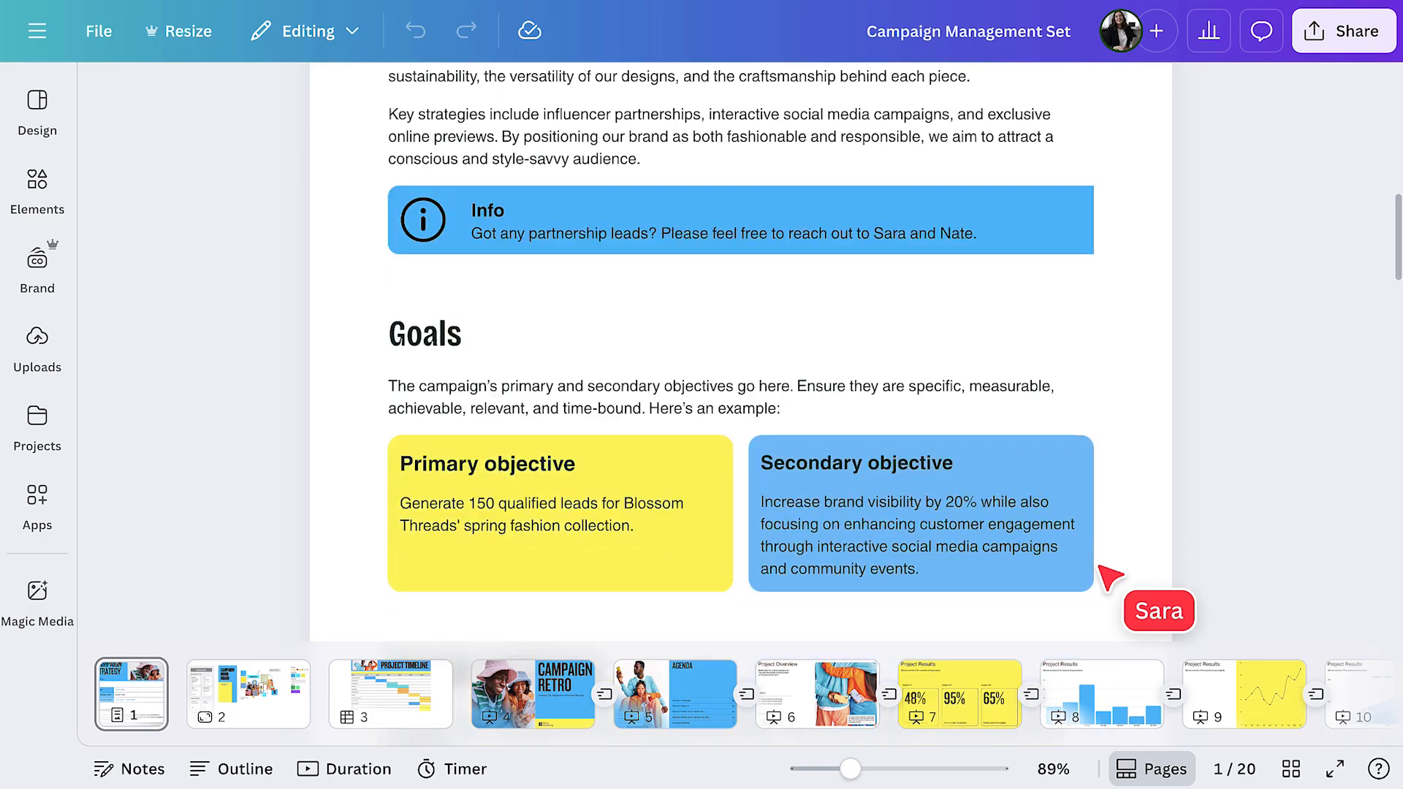
Scroll down through the document toward the Campaign Mood Board whiteboard page.
scroll("down", 3)
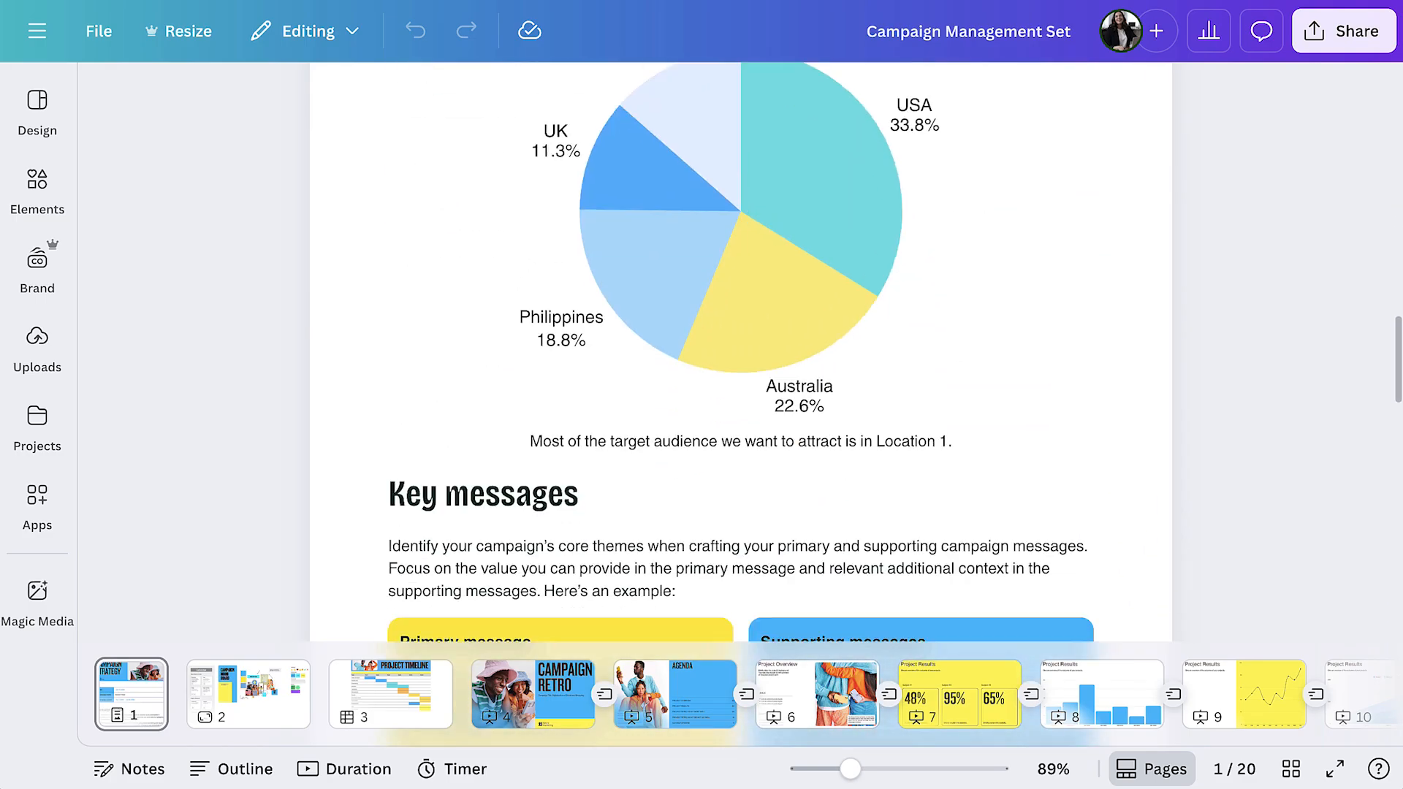
scroll("down", 3)
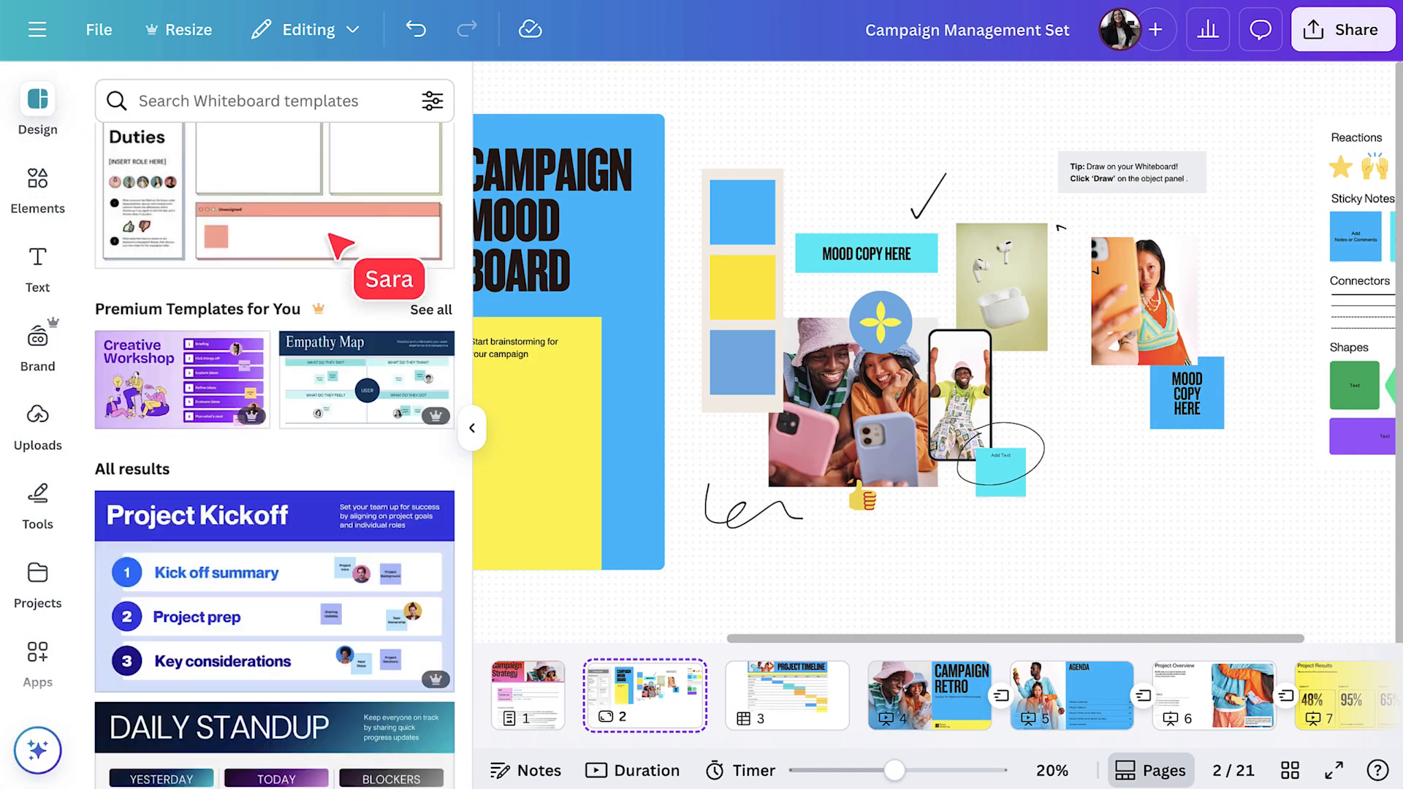
Search Elements with 'ca' and scroll through the results for mood board photos.
scroll("down", 3)
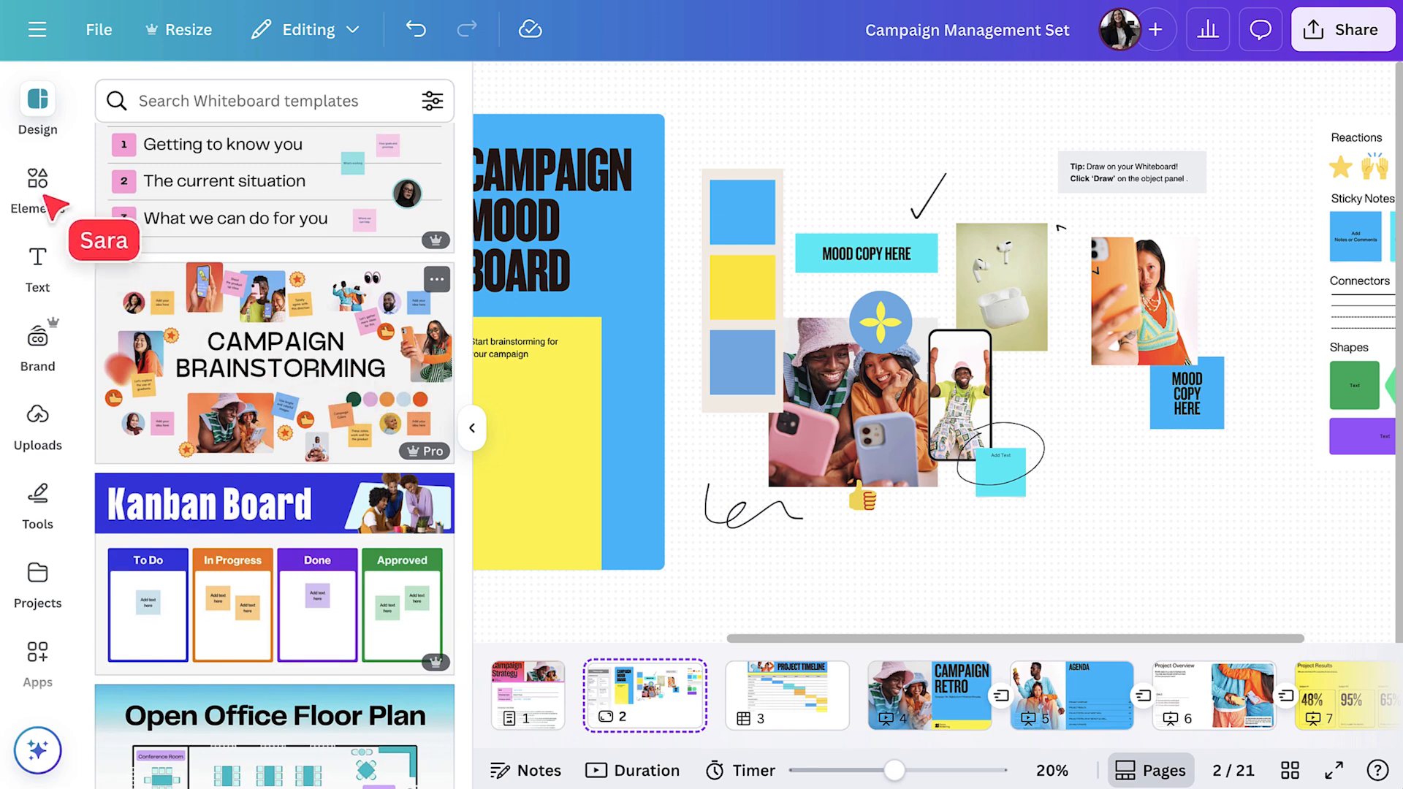
type("canvastylisedoffice")
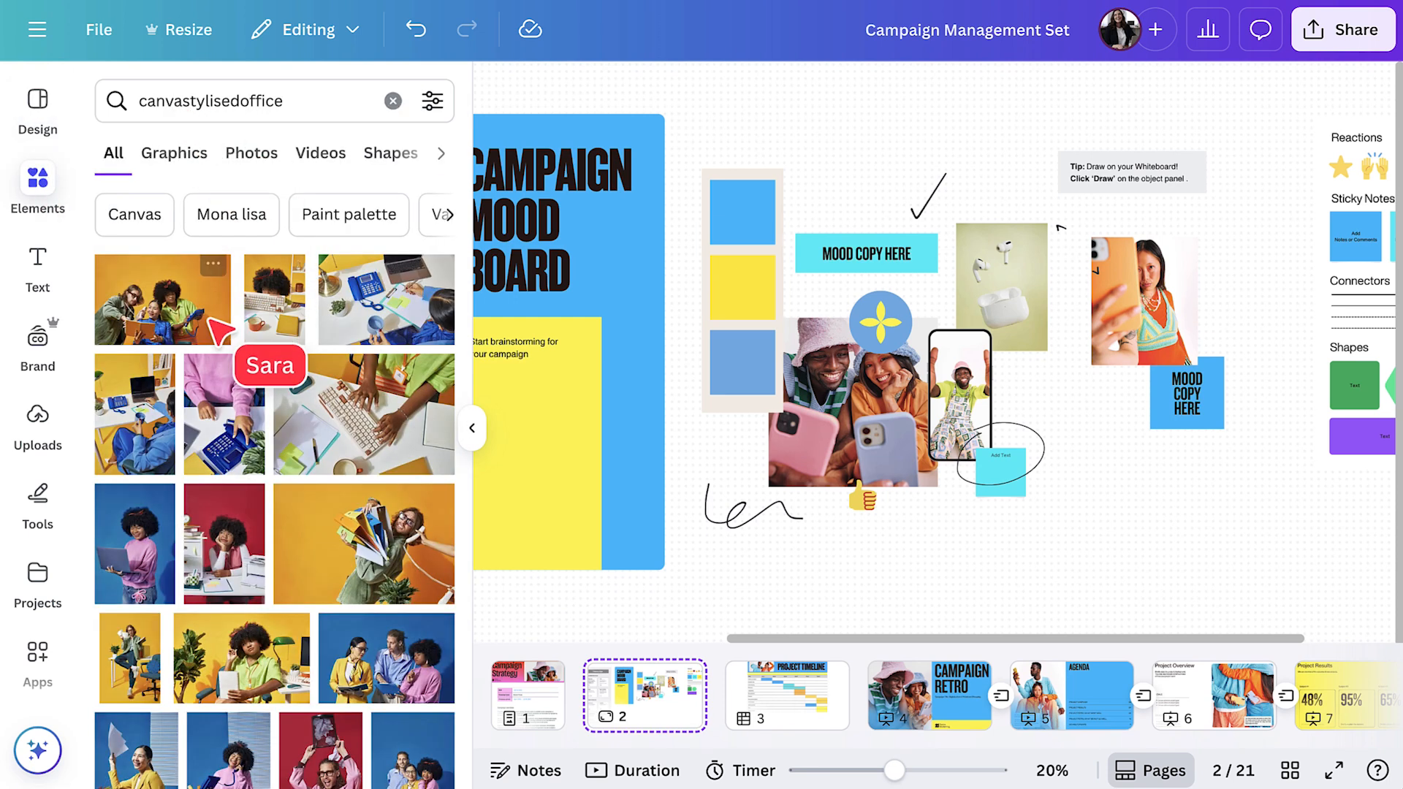
scroll("down", 3)
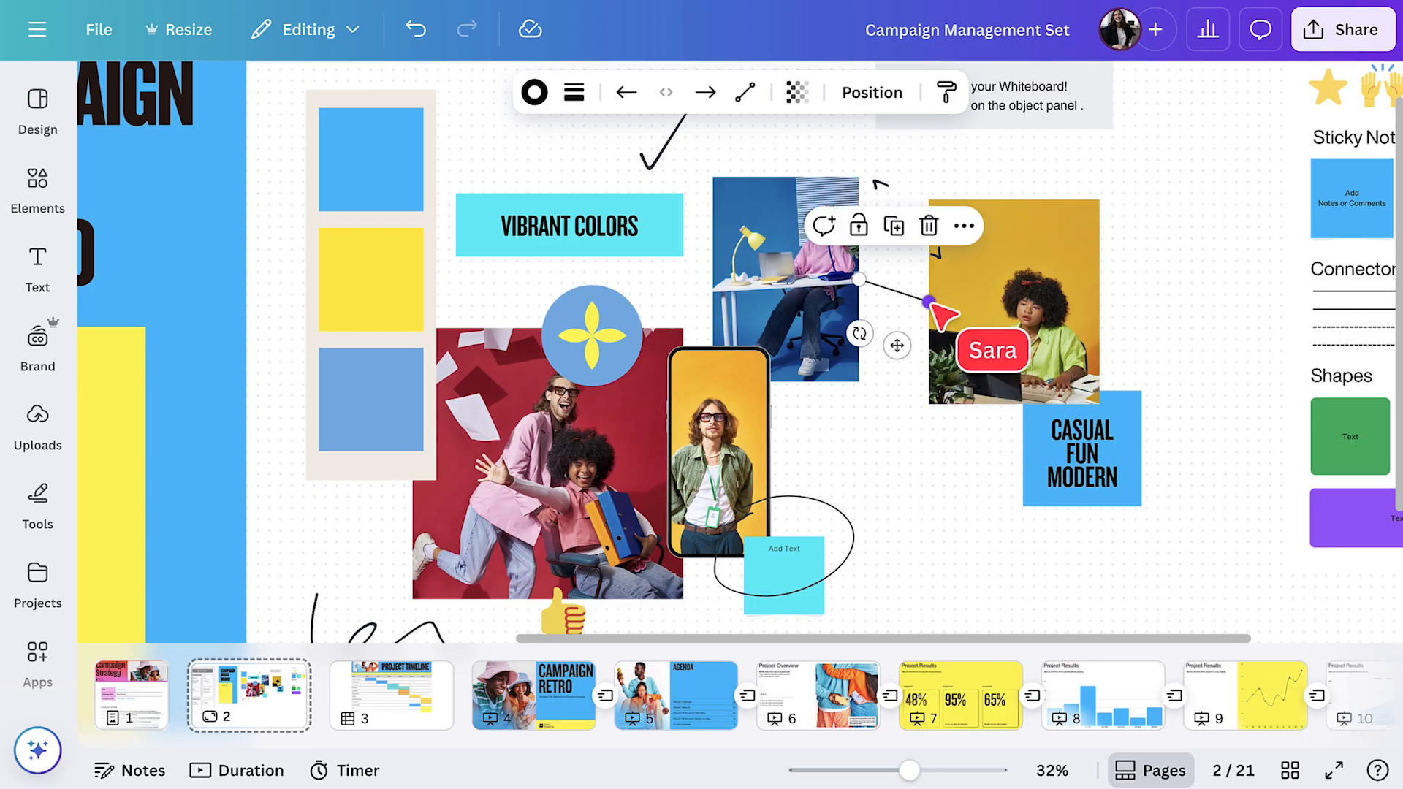
Label the photo connector Shoot Inspo and drag a different photo above CASUAL FUN MODERN.
left_click(573, 91)
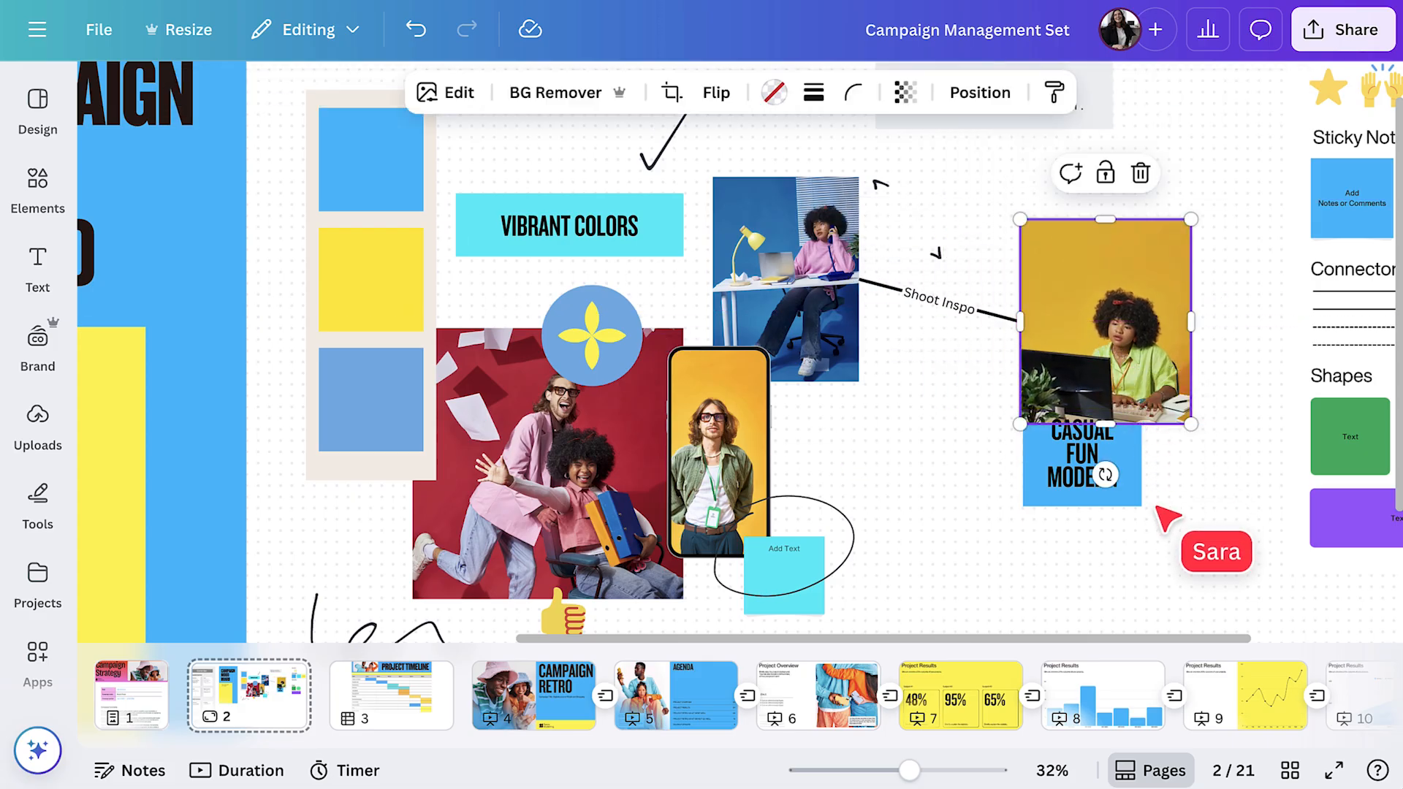
left_click_drag(1081, 456, 1182, 474)
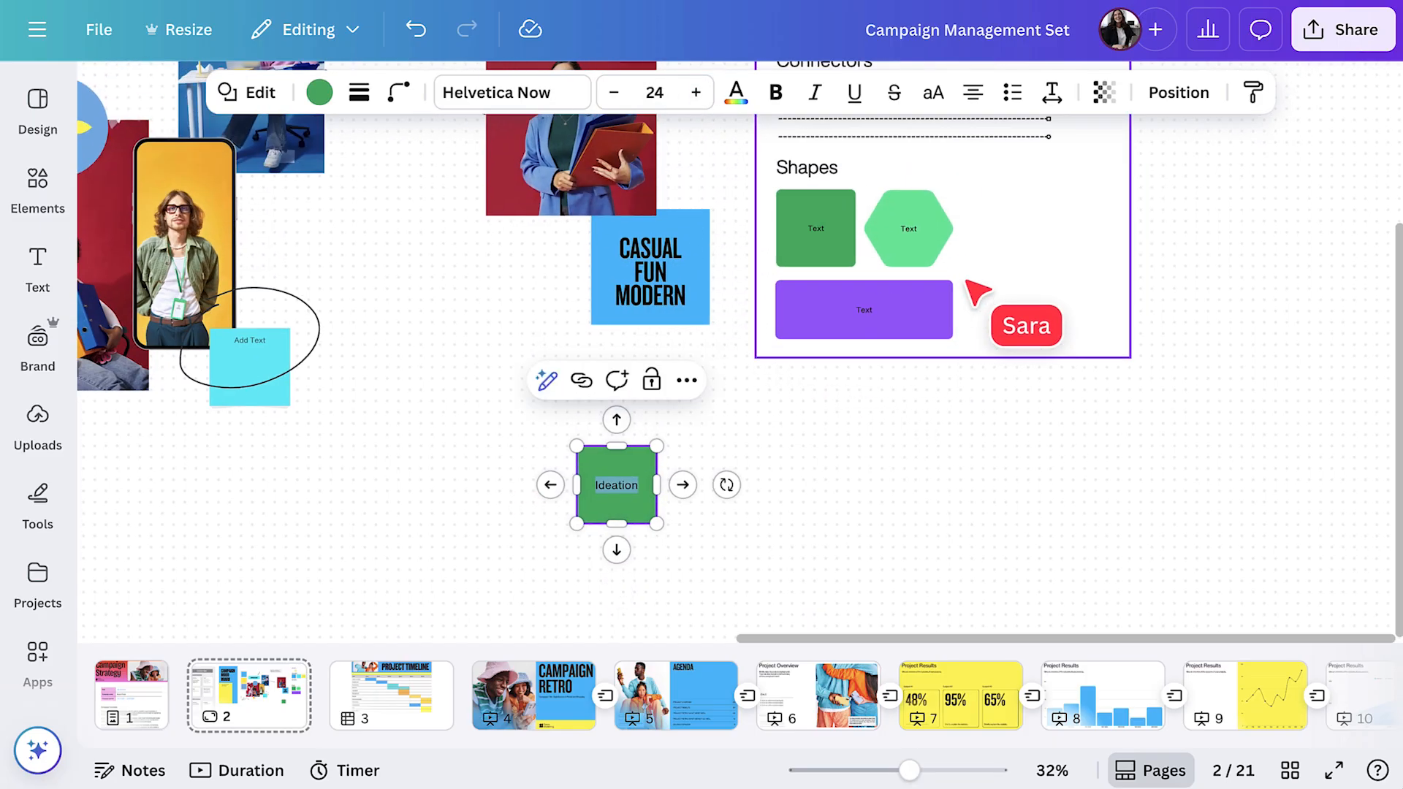
Finish editing the Ideation shape label and select an option in the top toolbar.
key("cmd+d")
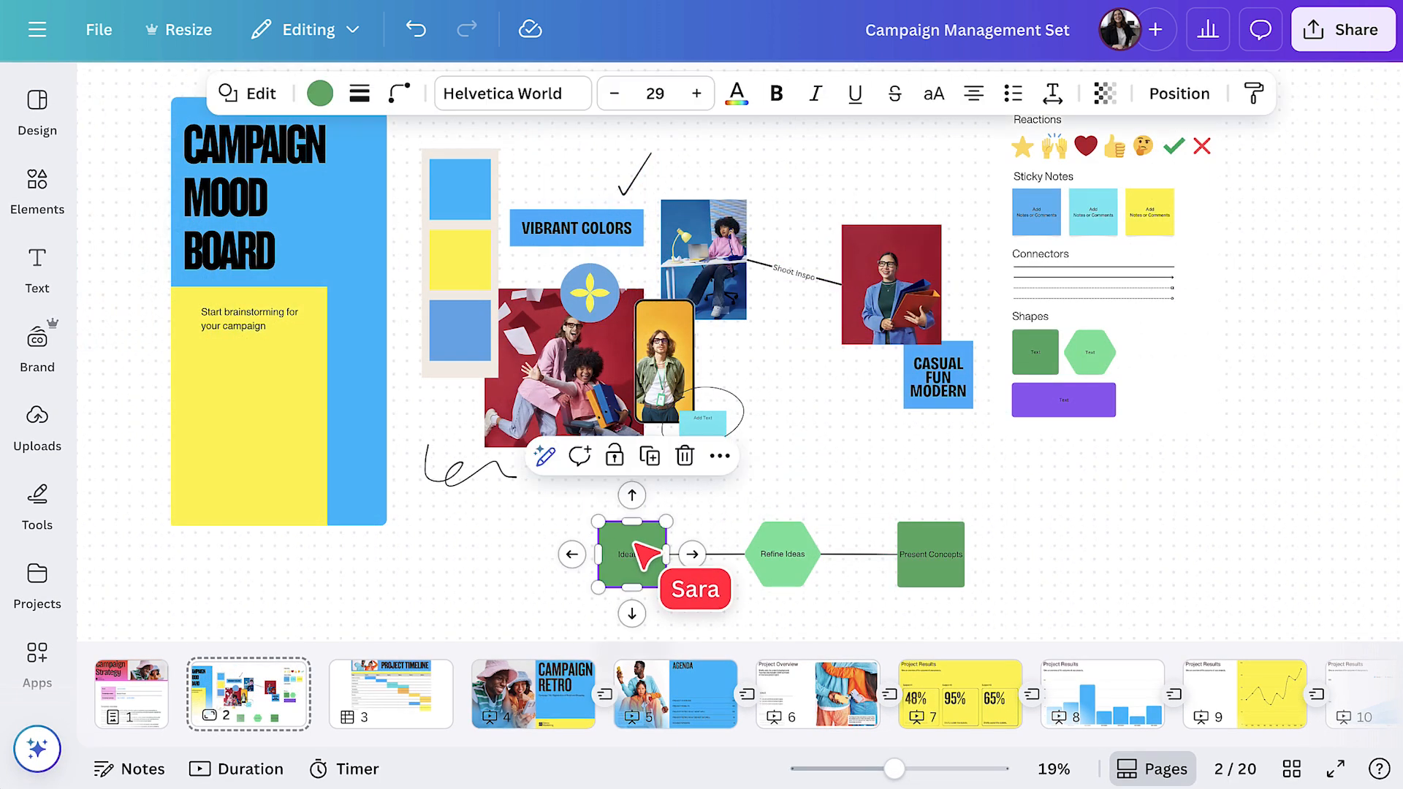
left_click(319, 94)
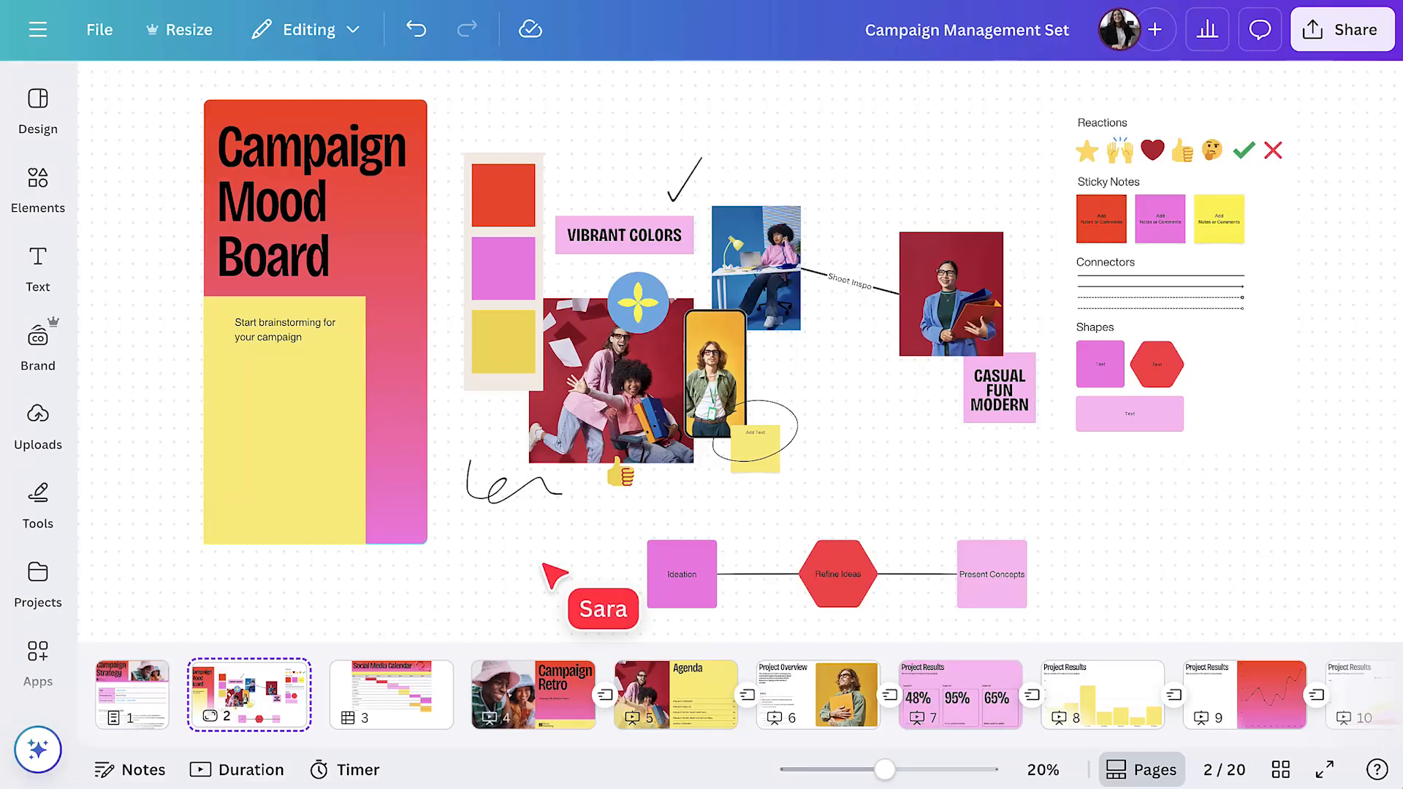
Step through the Campaign Retro and Agenda slides to the Project Overview slide.
left_click(533, 694)
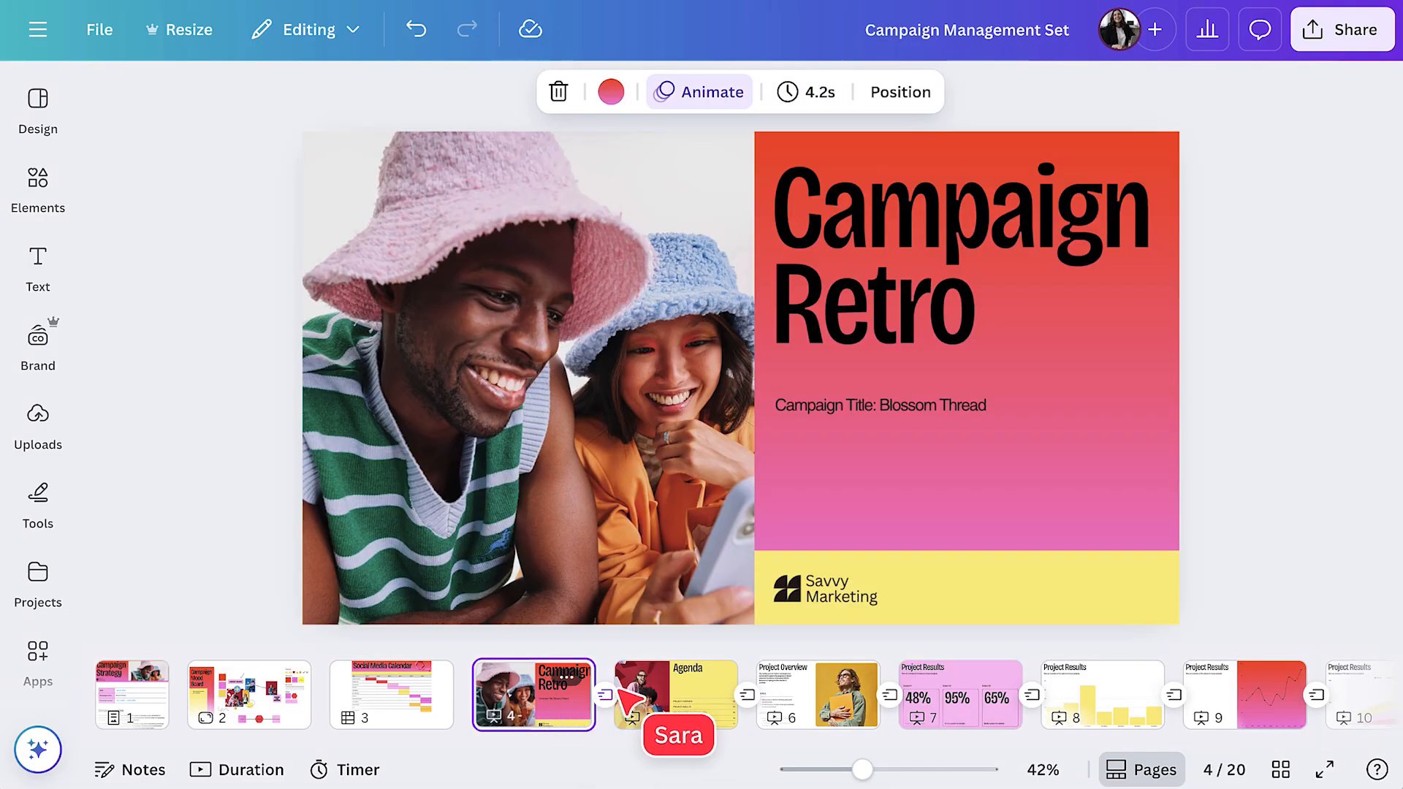
left_click(673, 694)
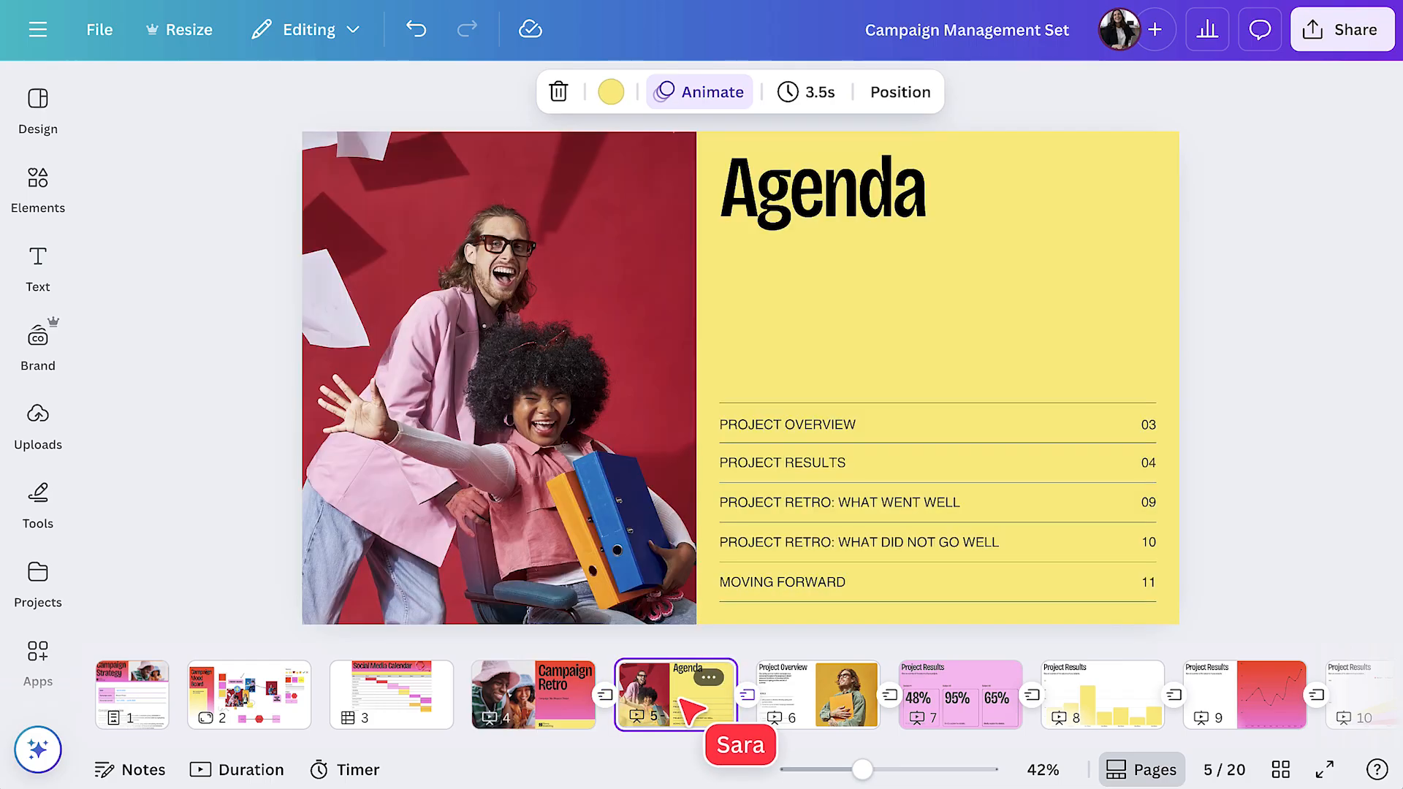
left_click(812, 691)
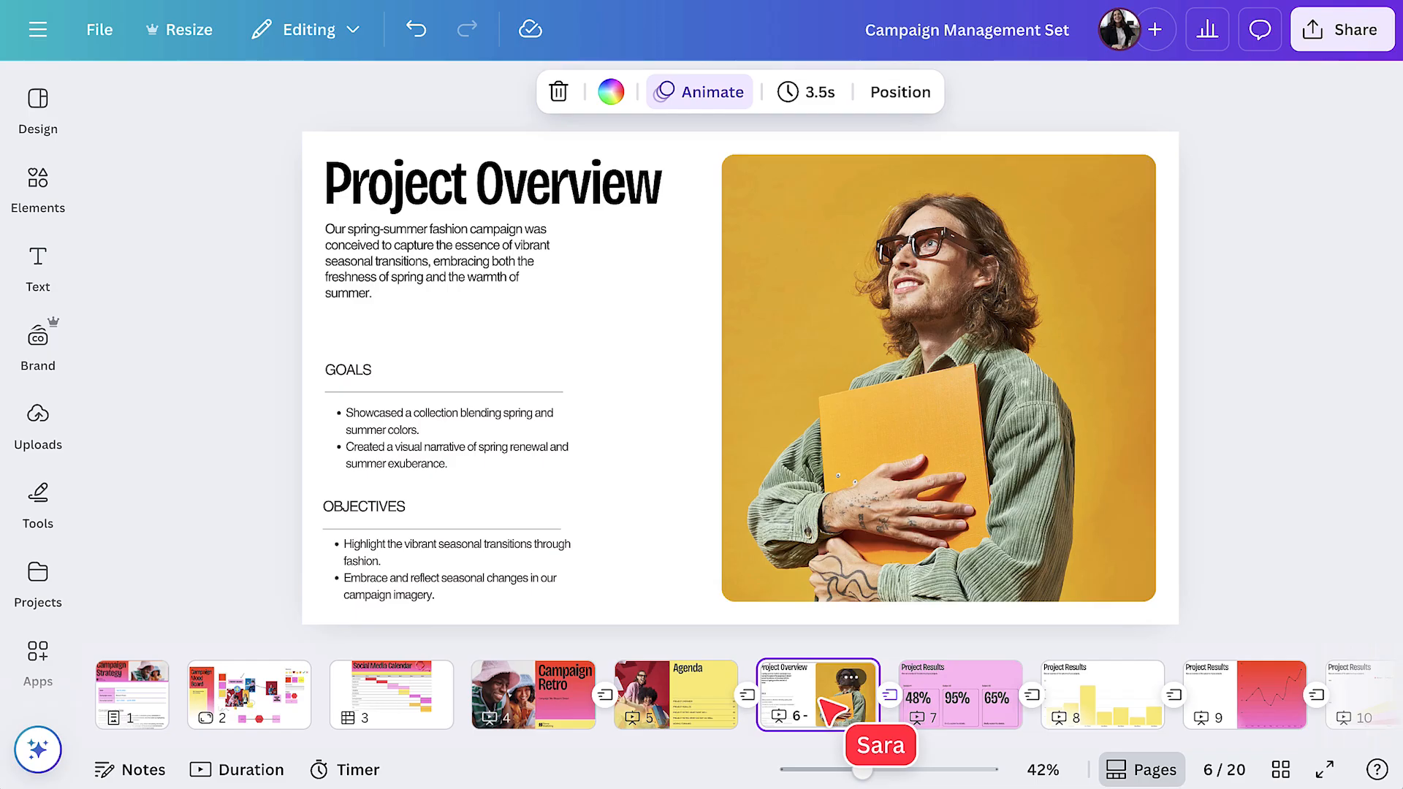
mouse_move(606, 458)
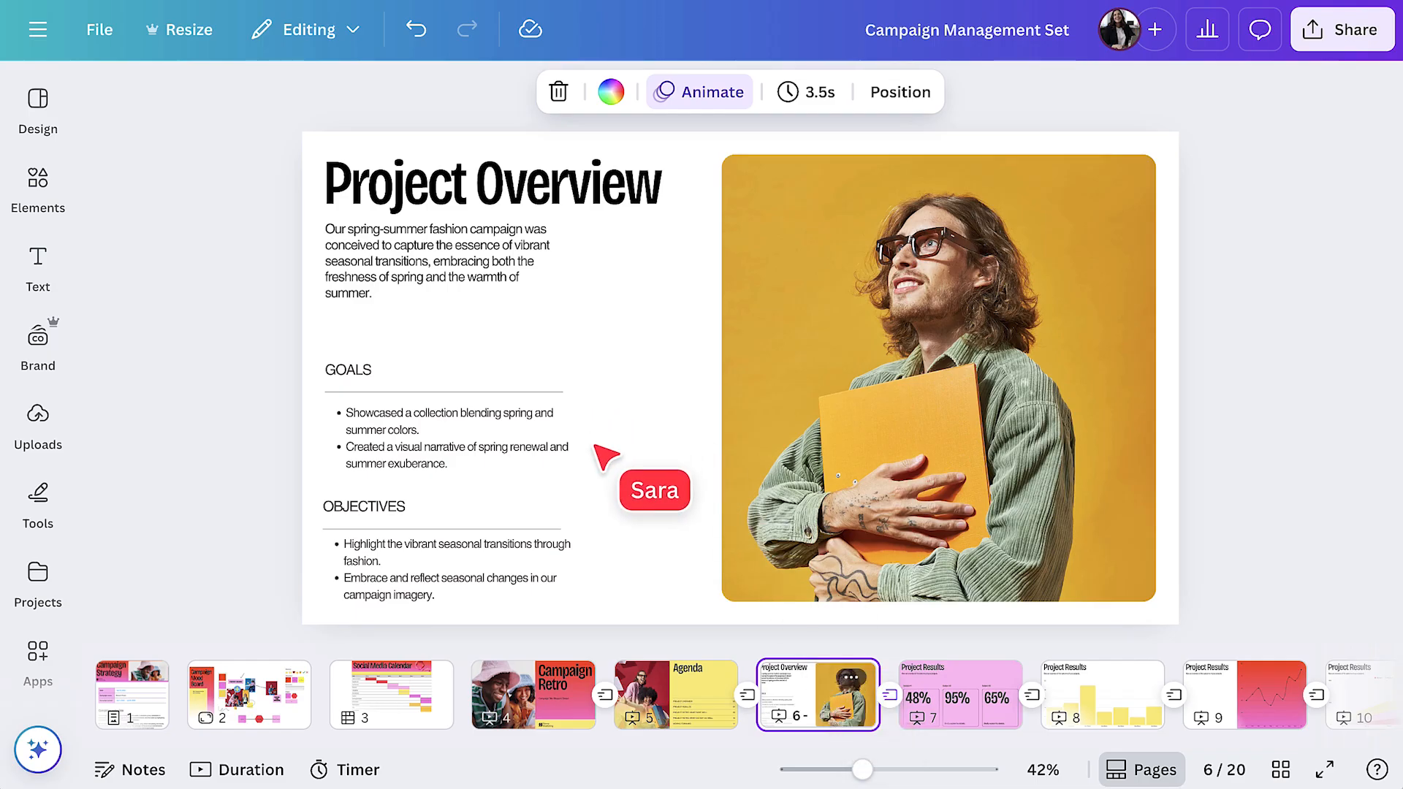
mouse_move(219, 674)
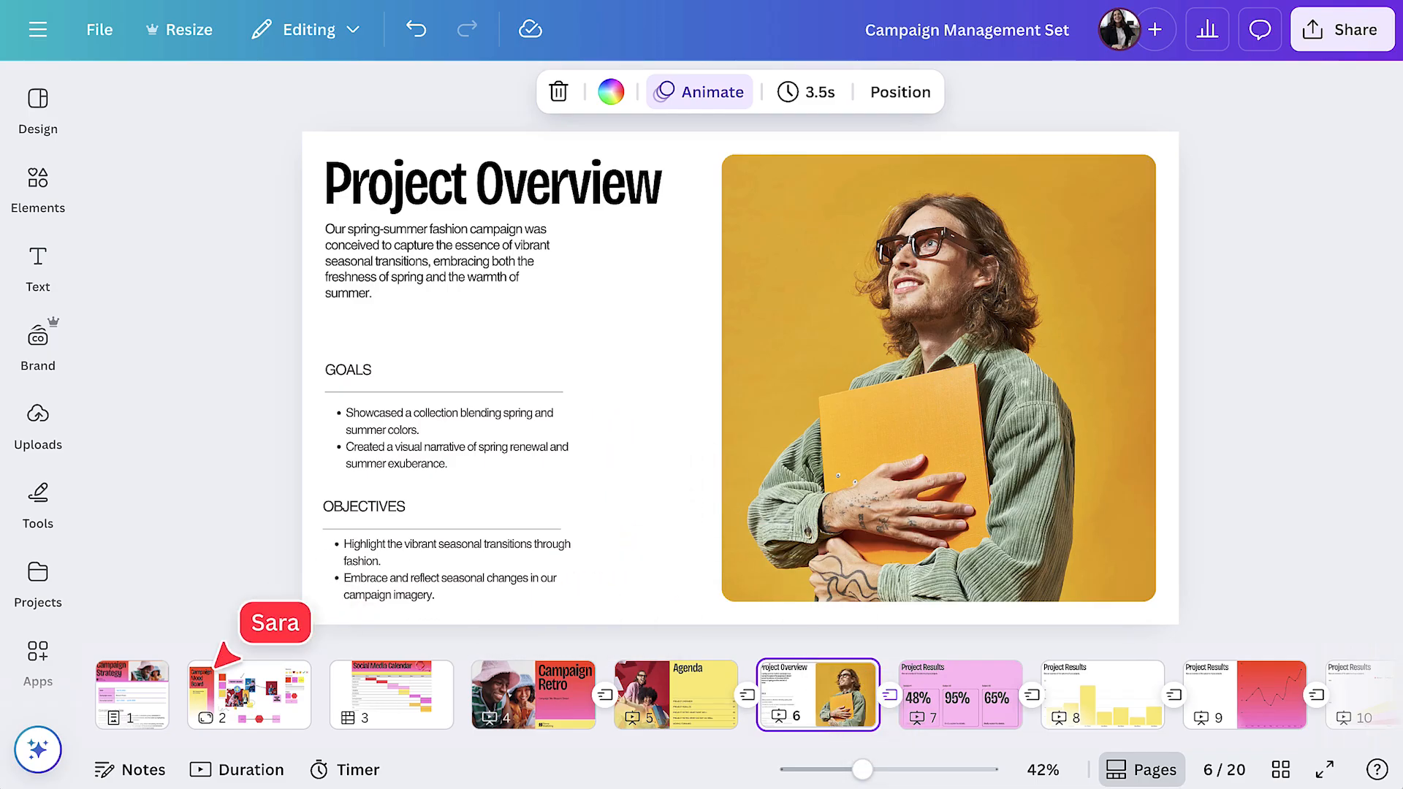
Generate AI speaker notes for the Project Overview slide and review them.
left_click(142, 770)
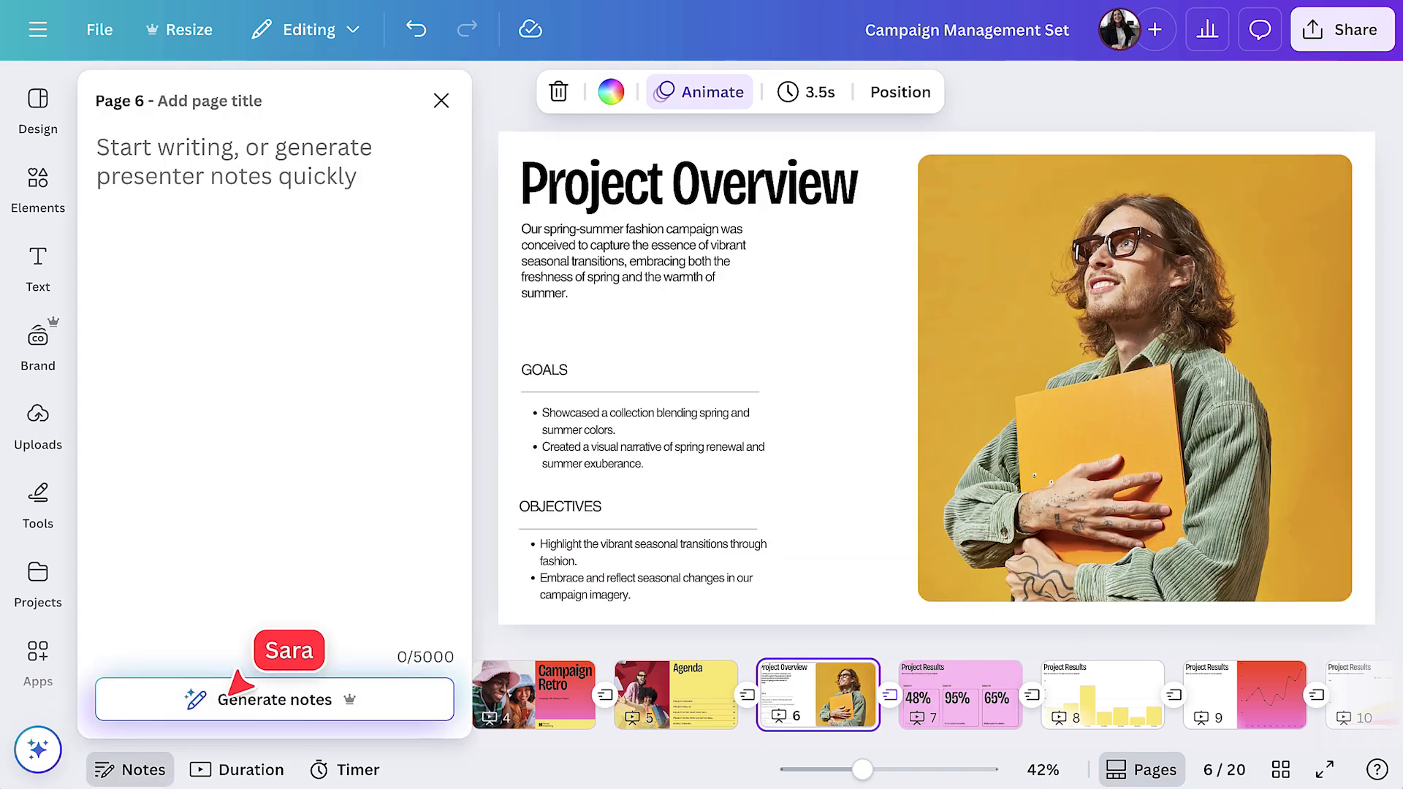
left_click(274, 700)
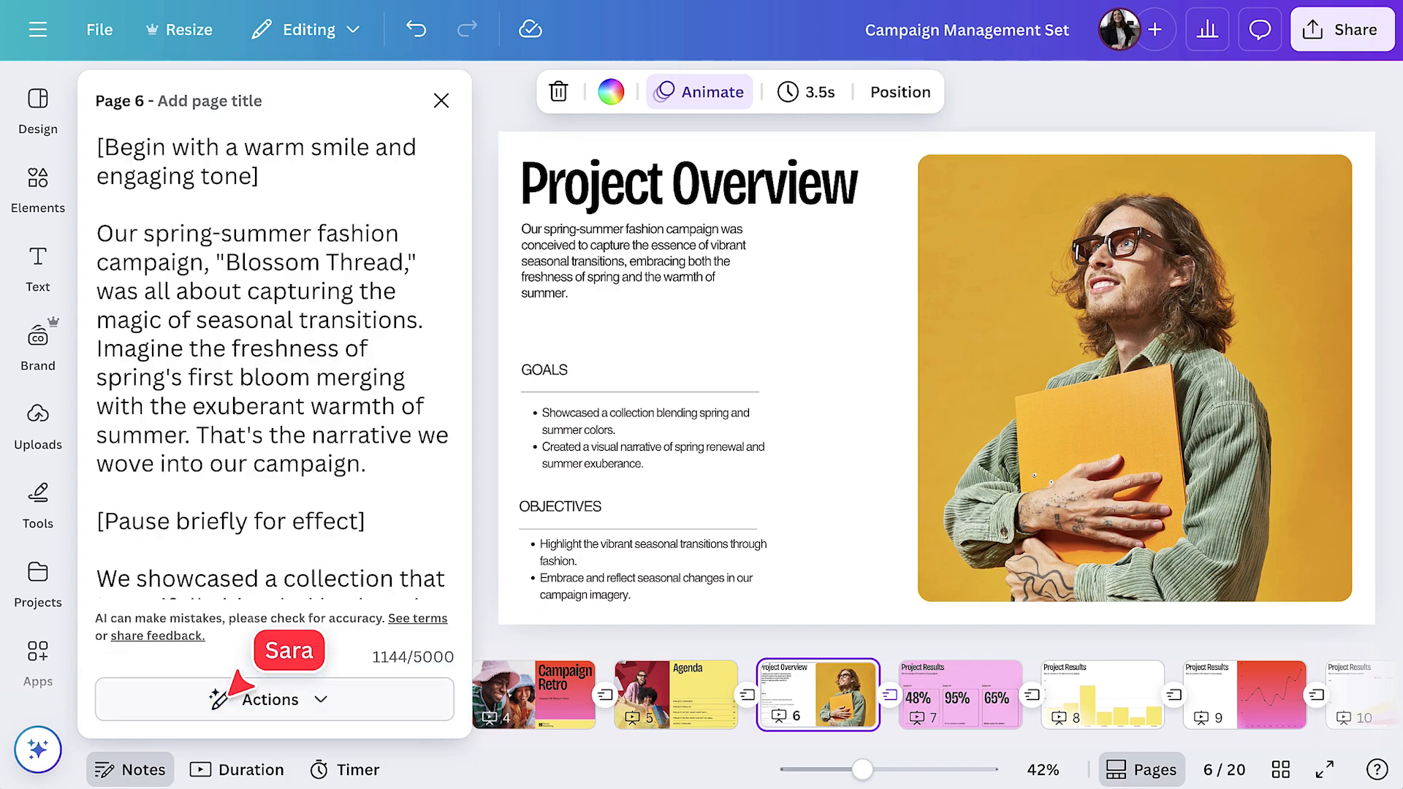
scroll("down", 3)
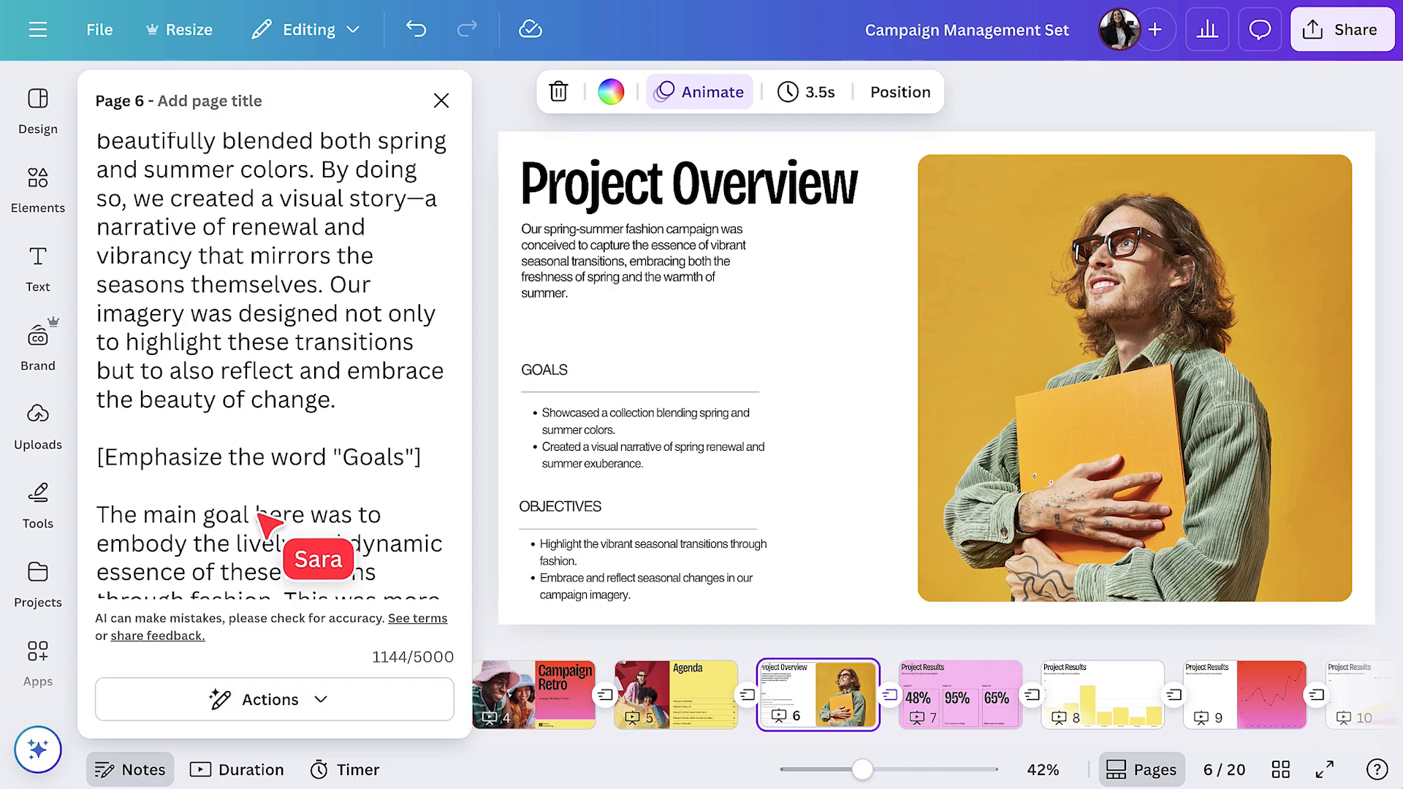
scroll("down", 3)
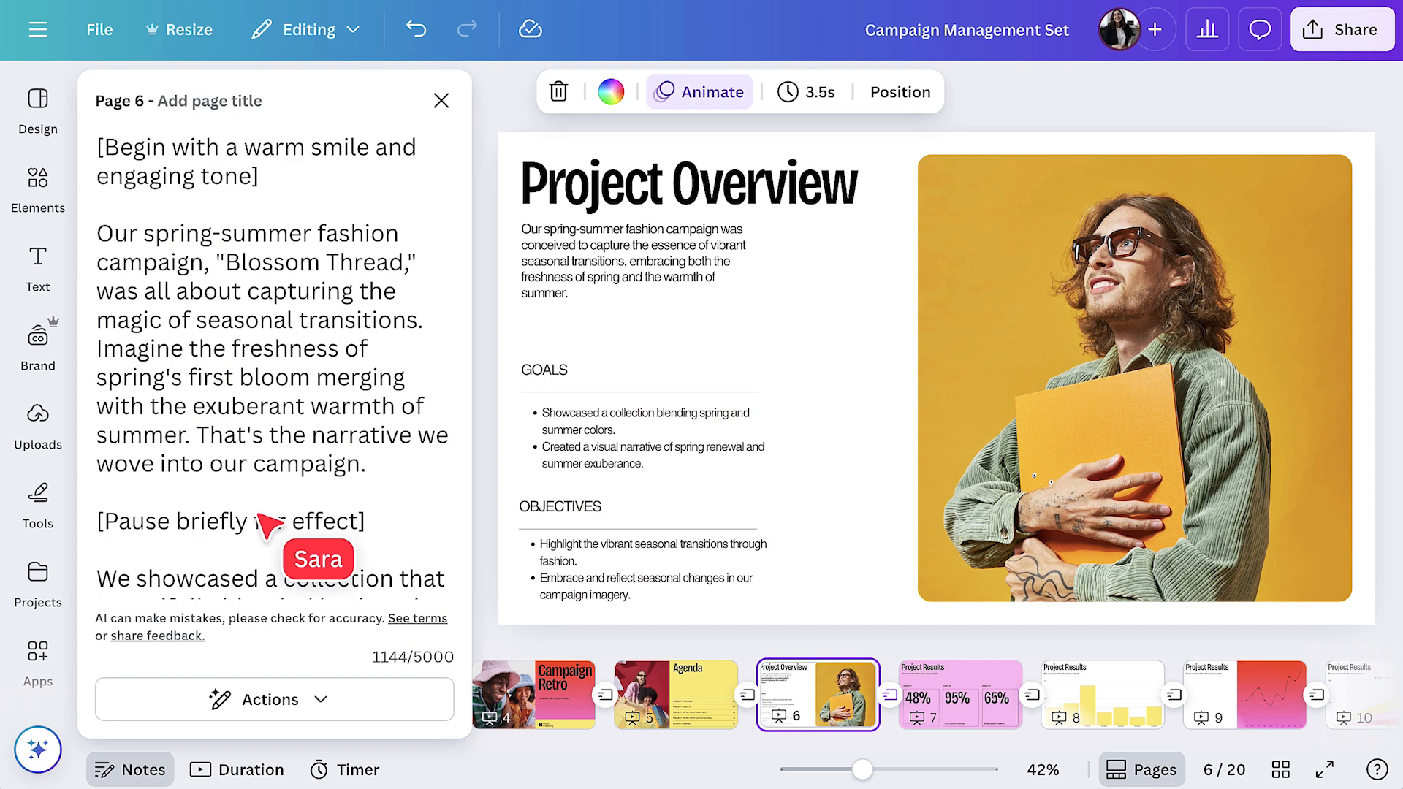
Shorten the generated notes to about 517 characters and close the Notes panel.
left_click(273, 699)
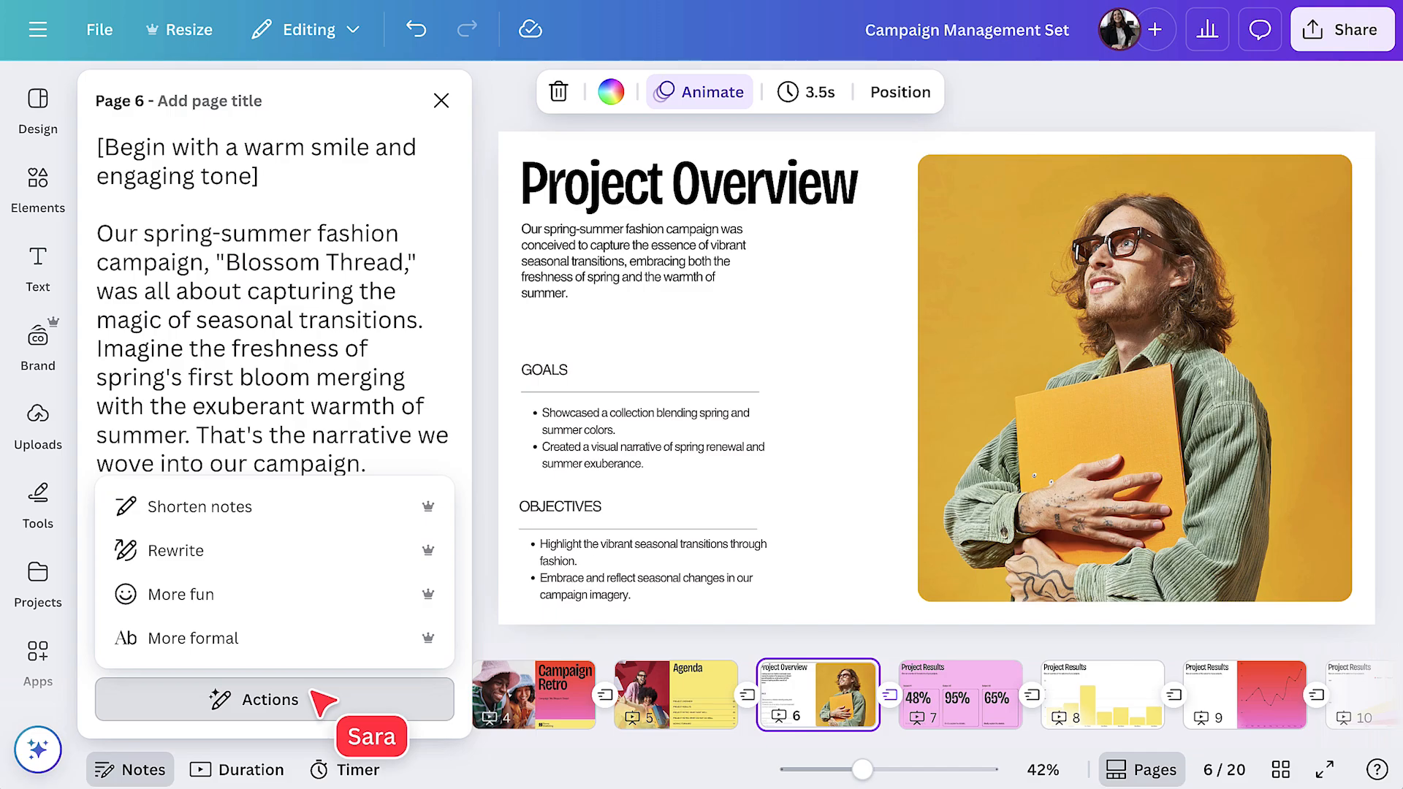
left_click(199, 507)
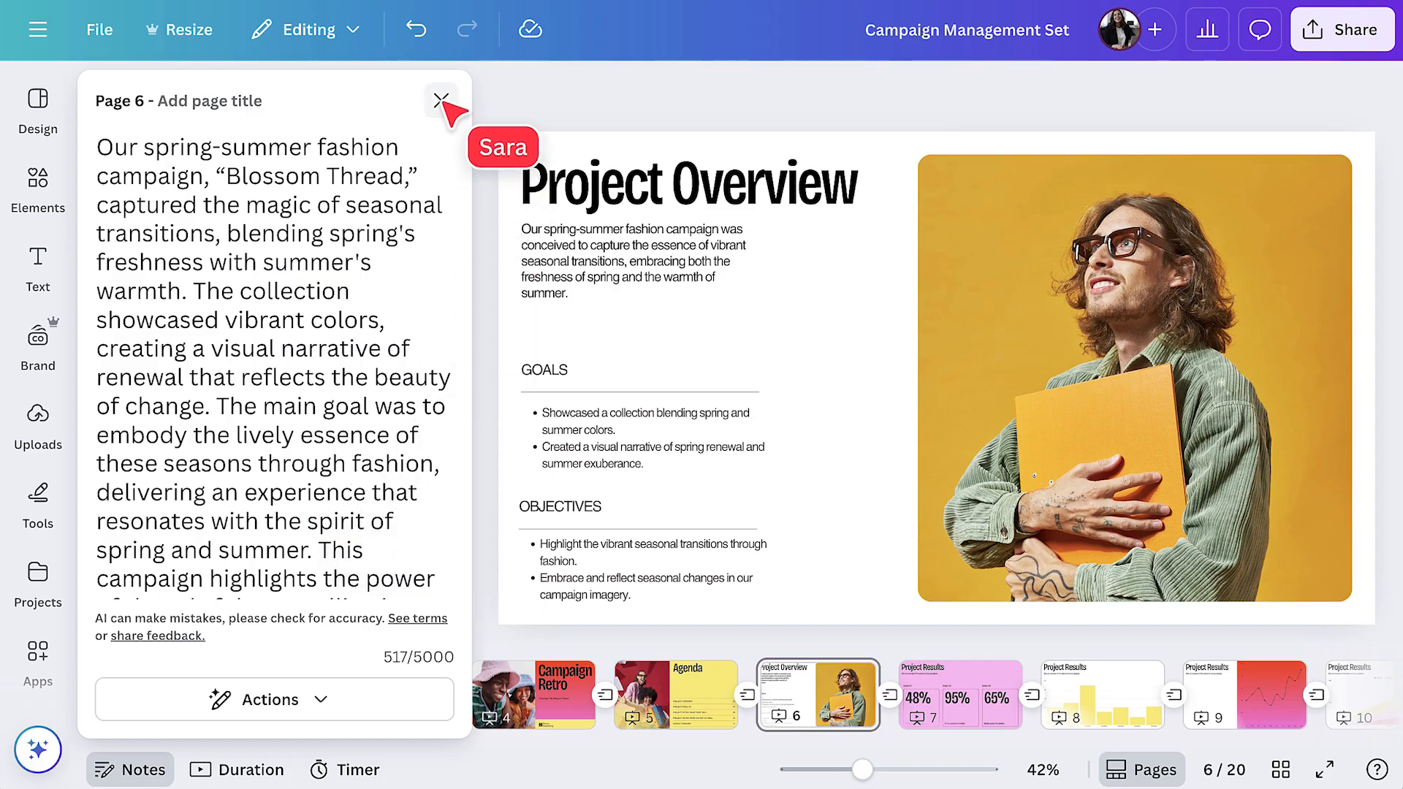
left_click(440, 101)
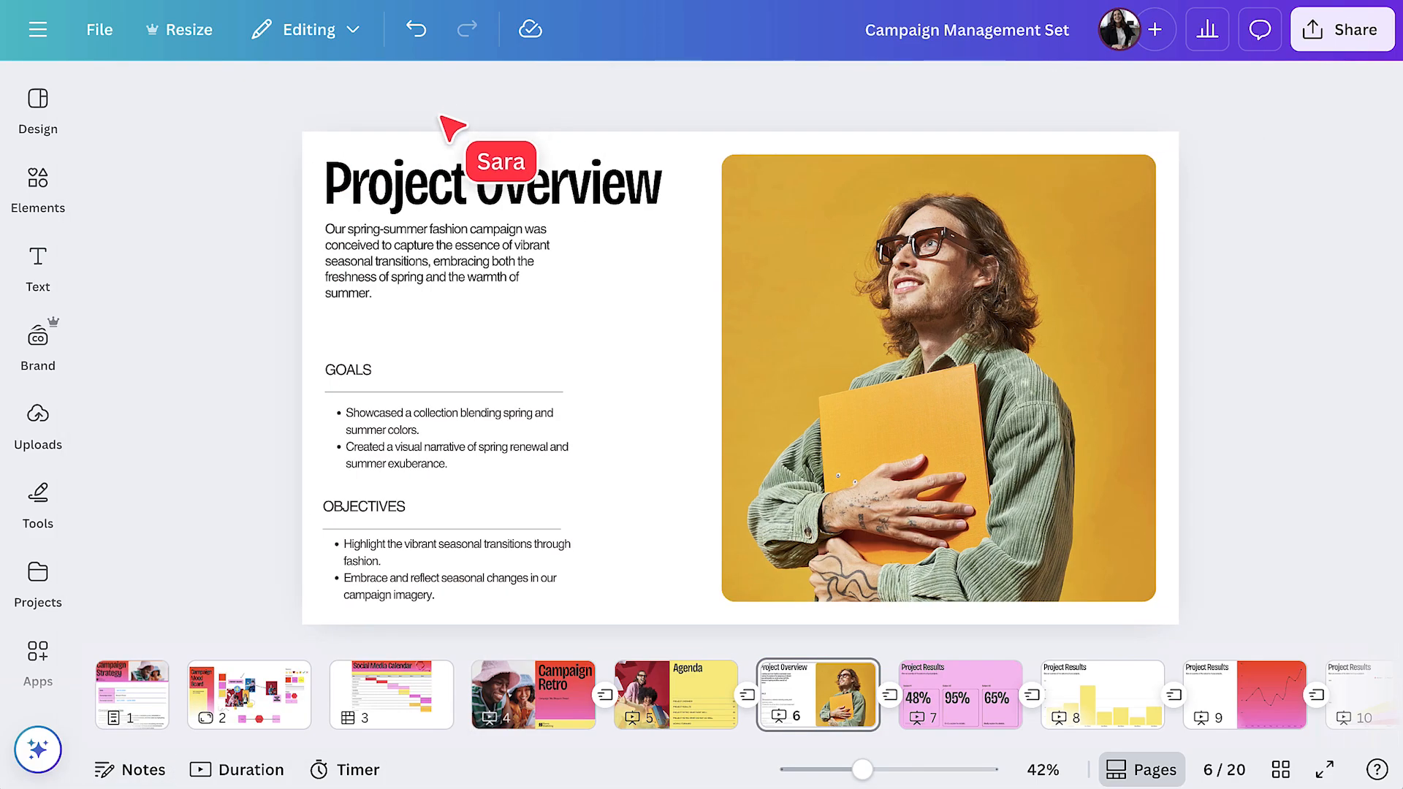
left_click(131, 695)
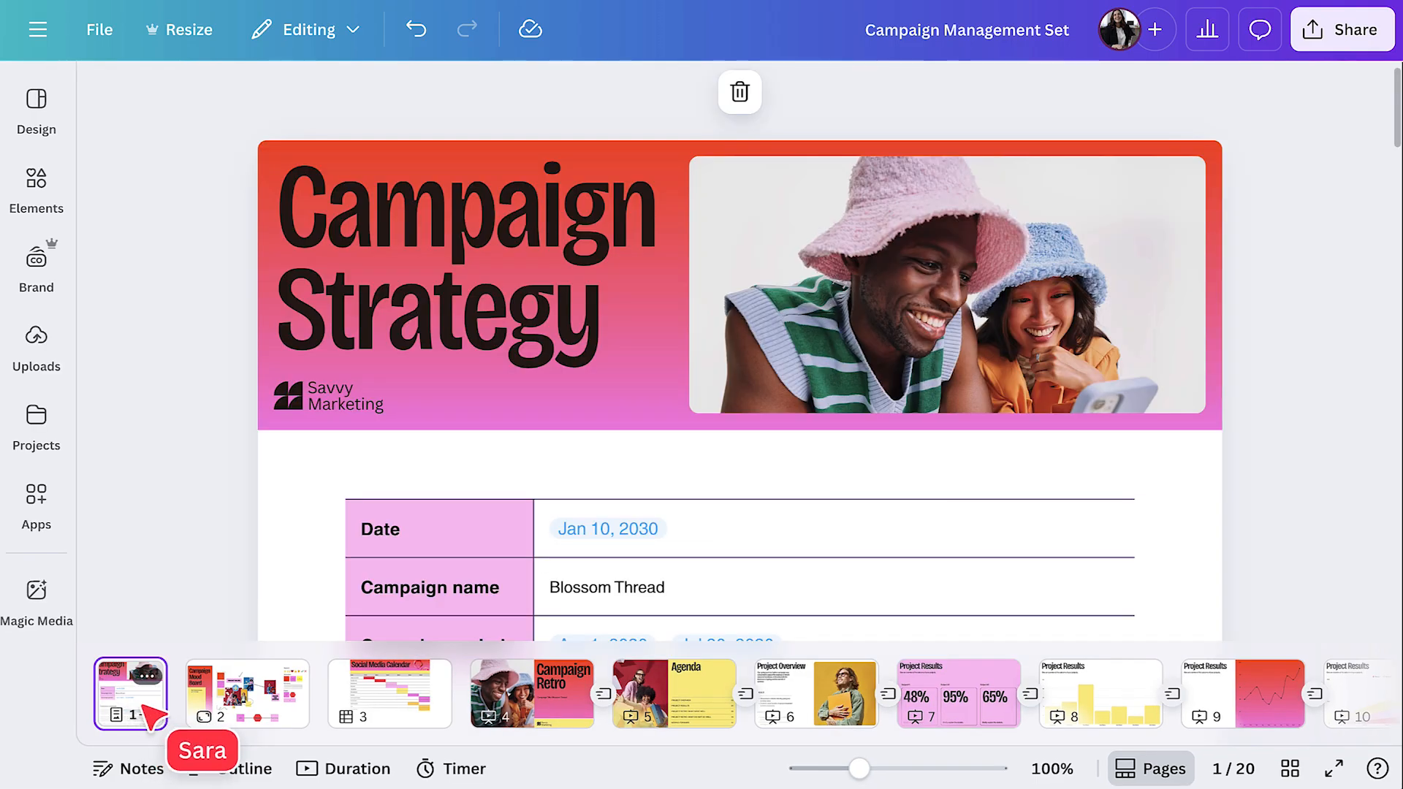
left_click(247, 695)
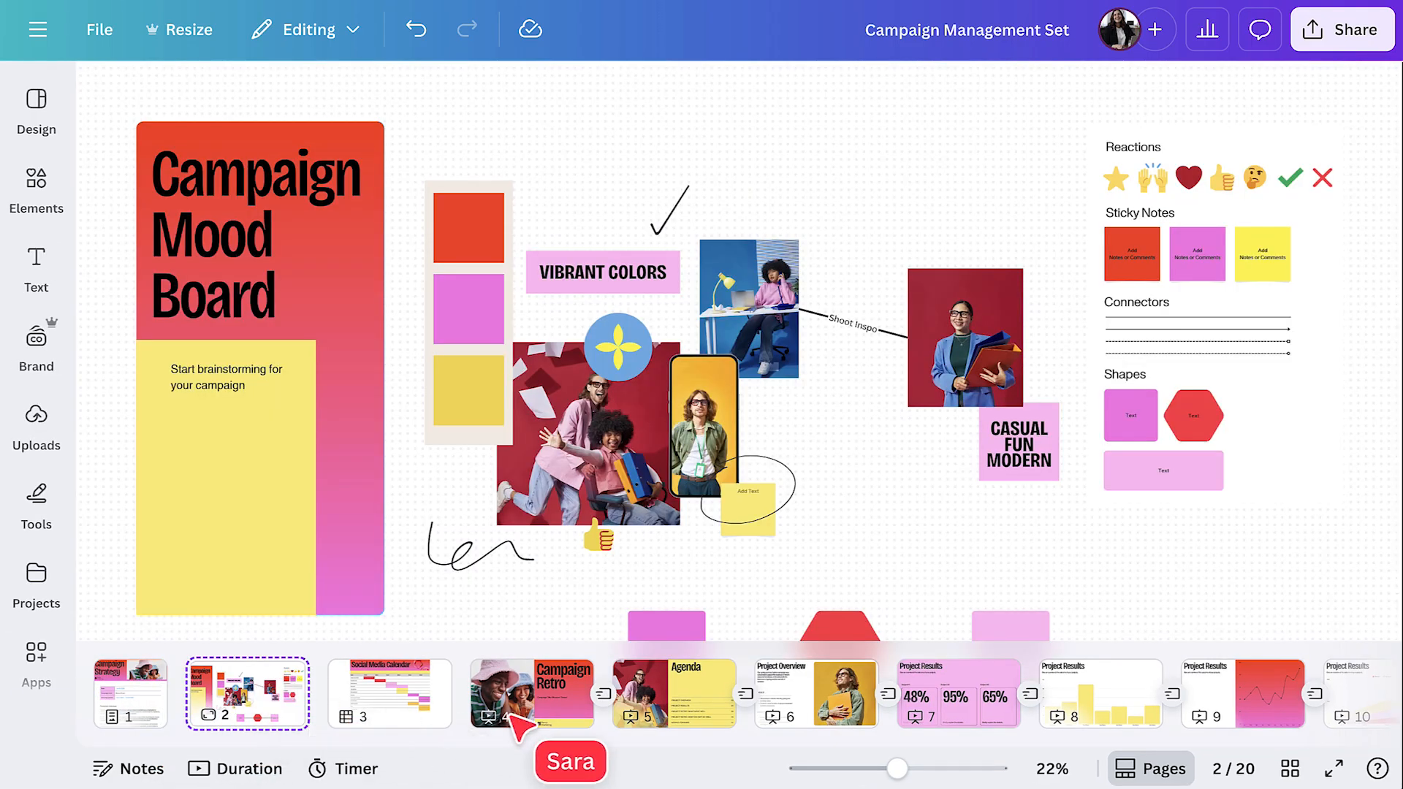
left_click(815, 695)
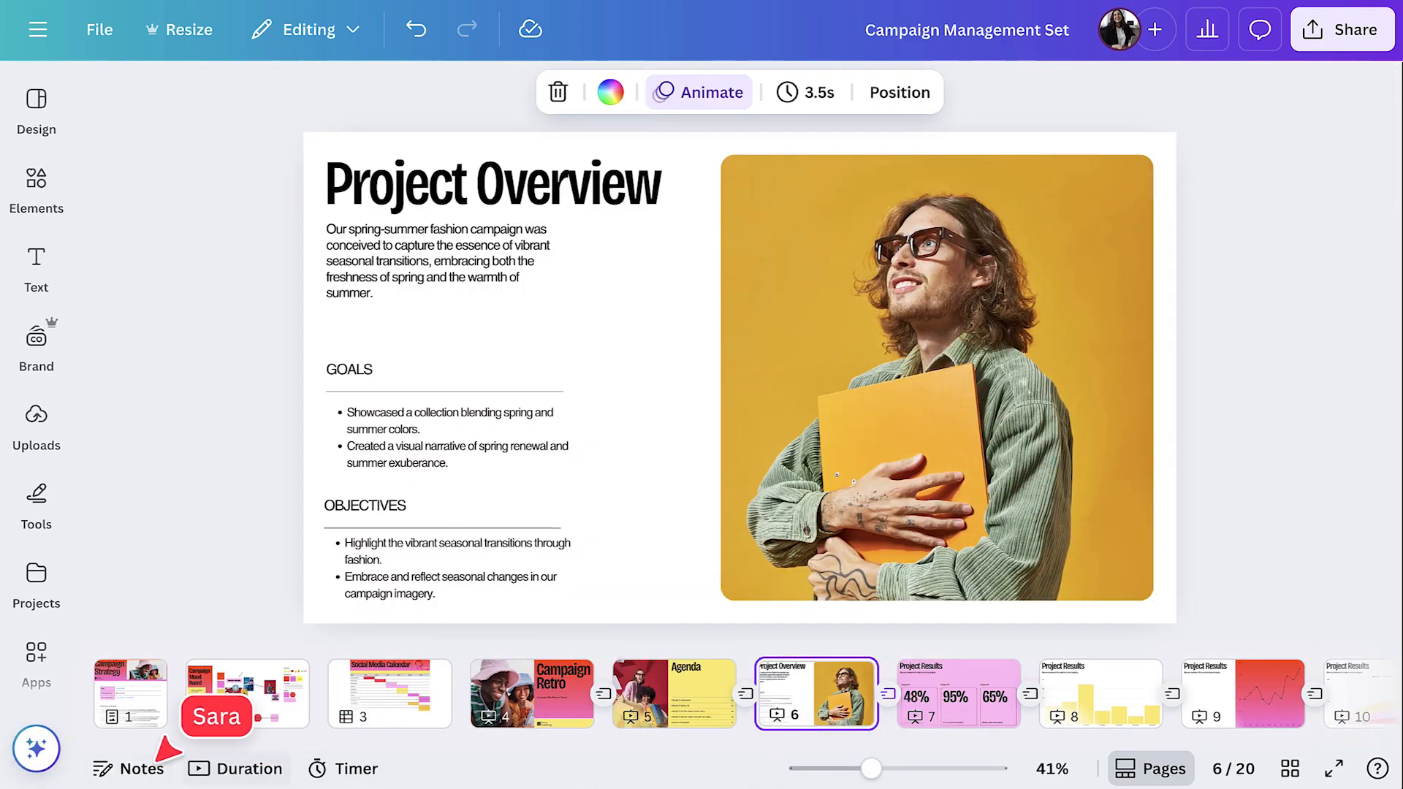